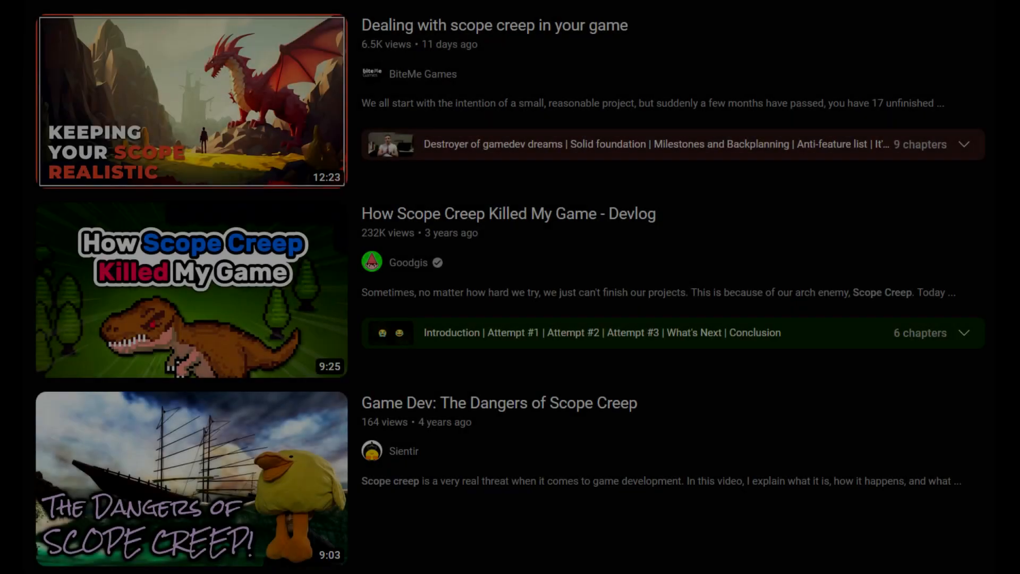
- Open The Game Making Journey playlist and scroll through its videos from part 4 onward
type("ye")
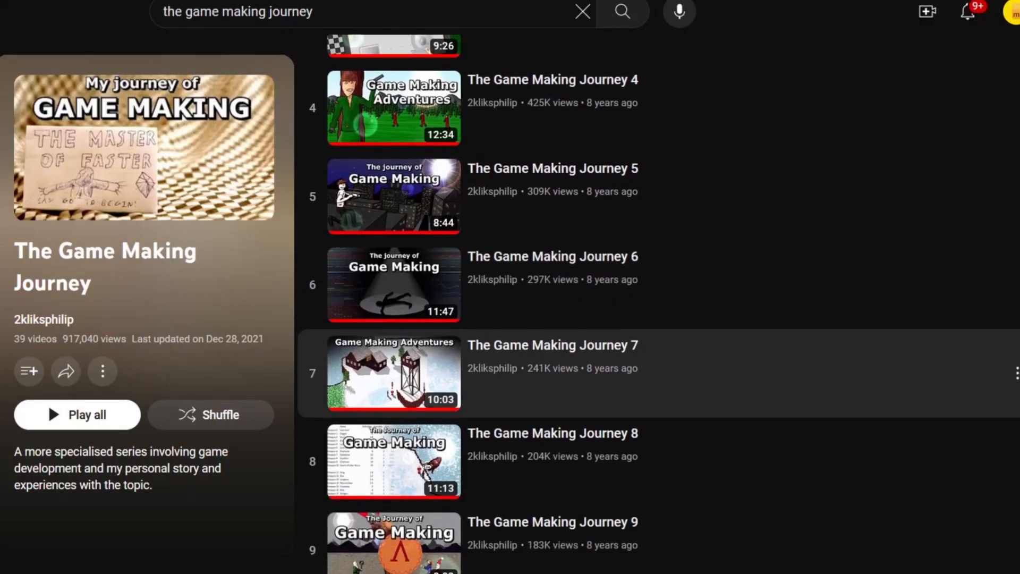
scroll("down", 3)
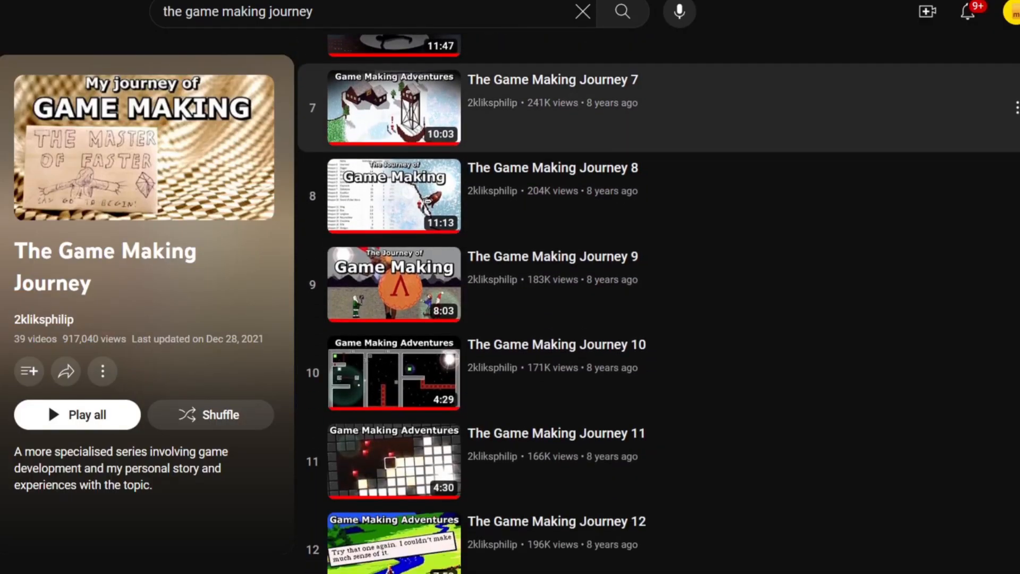
scroll("down", 3)
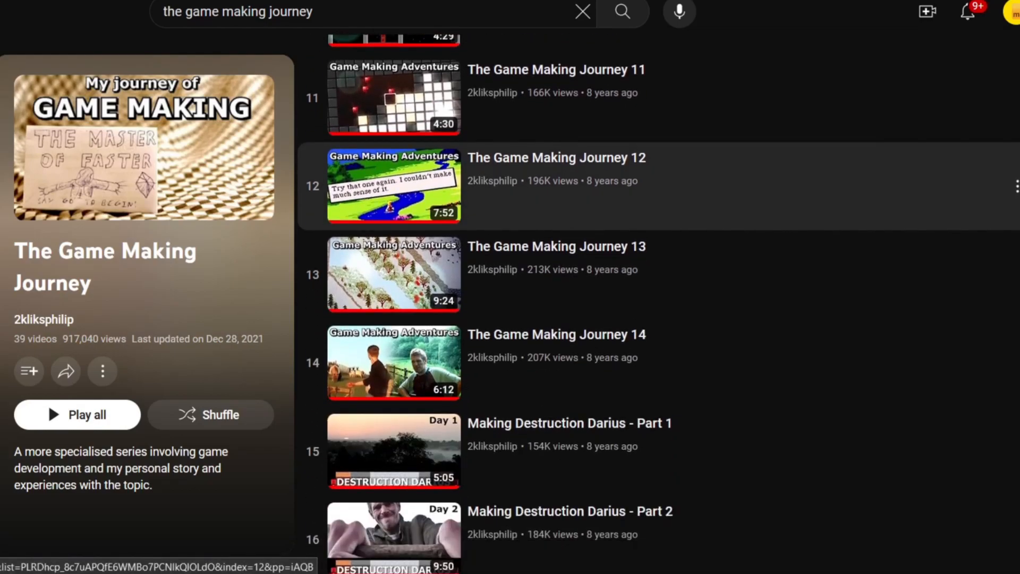
scroll("down", 3)
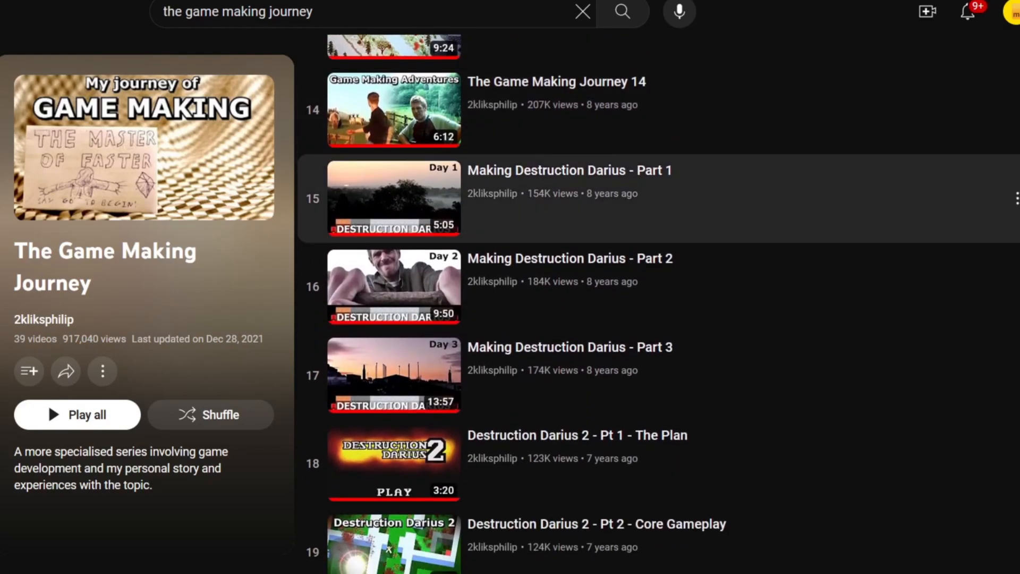
scroll("down", 3)
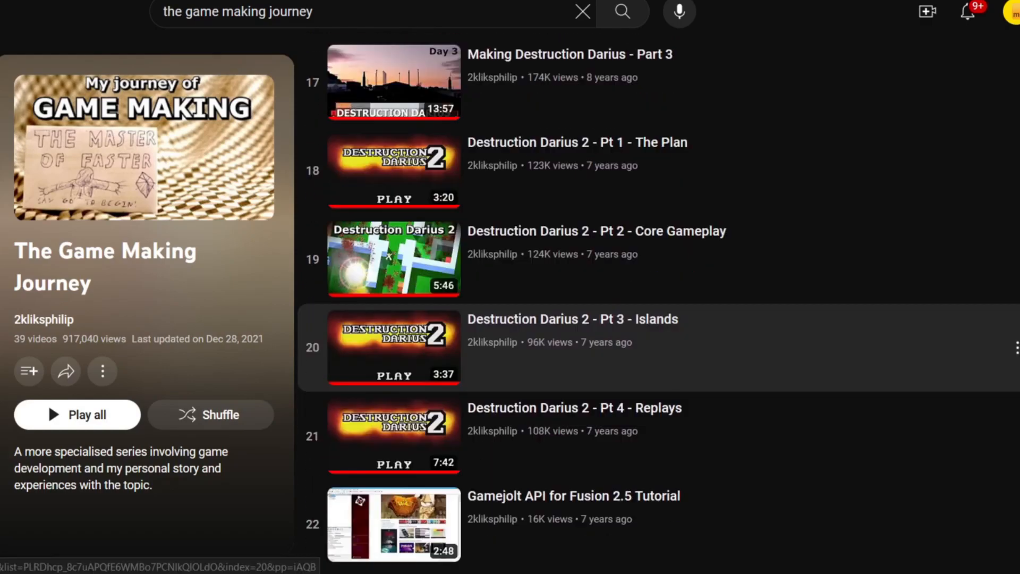
scroll("down", 3)
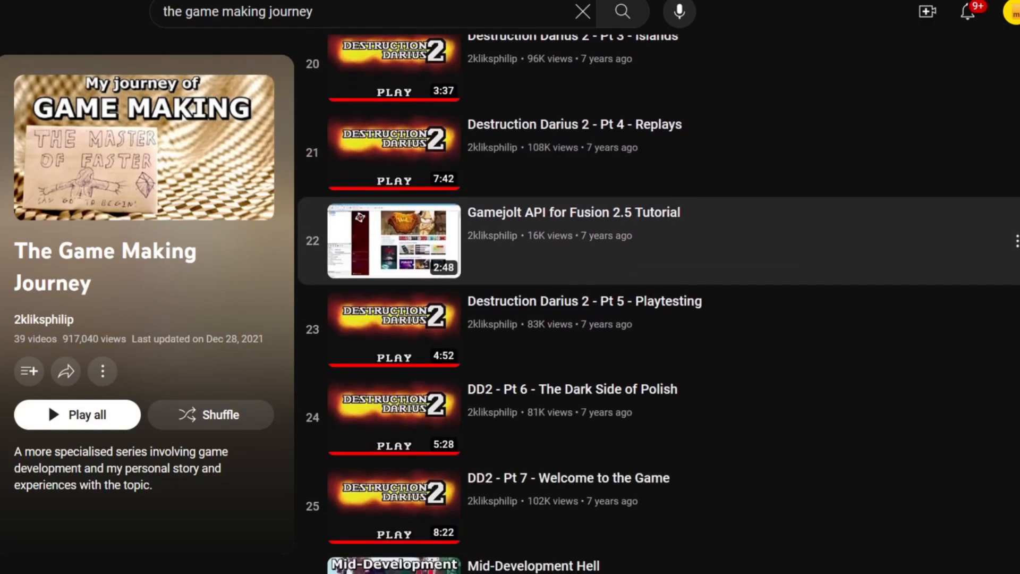
scroll("down", 3)
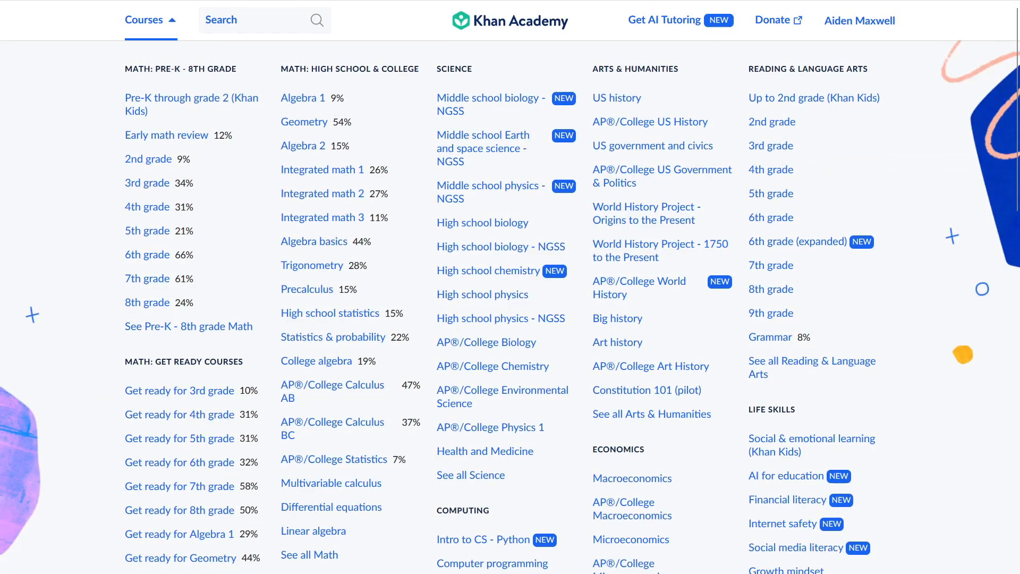
mouse_move(166, 134)
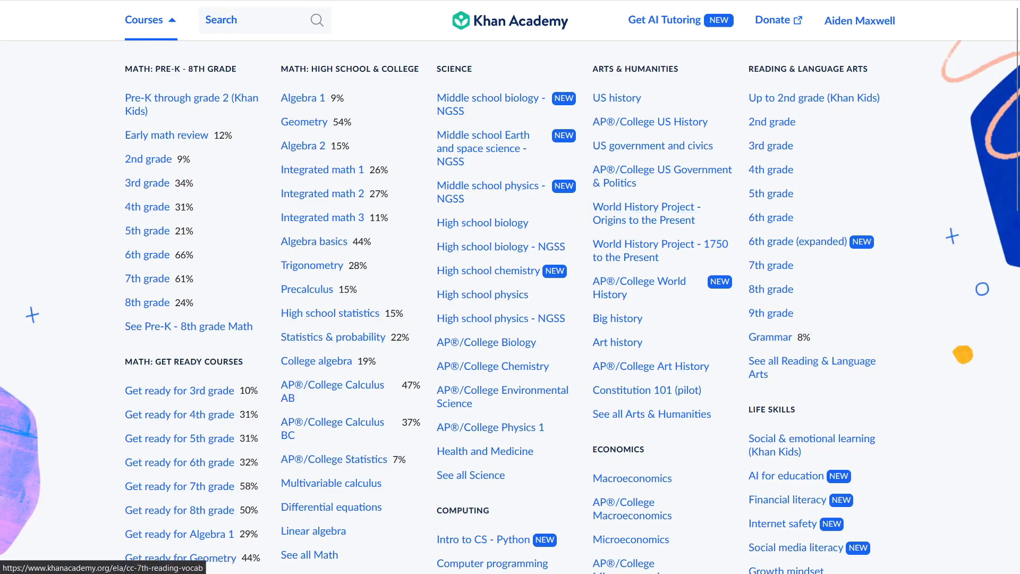
left_click(770, 194)
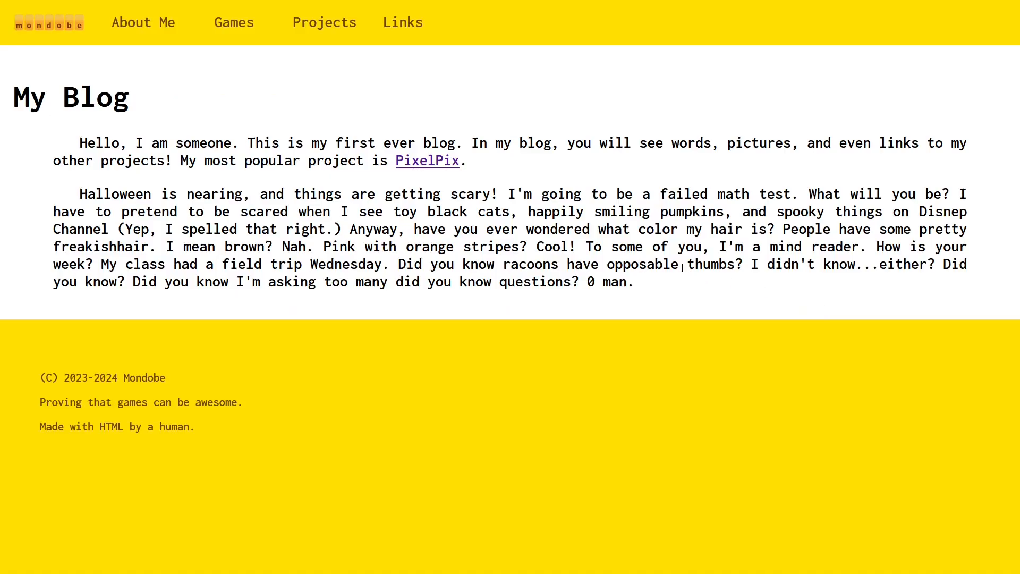
mouse_move(781, 299)
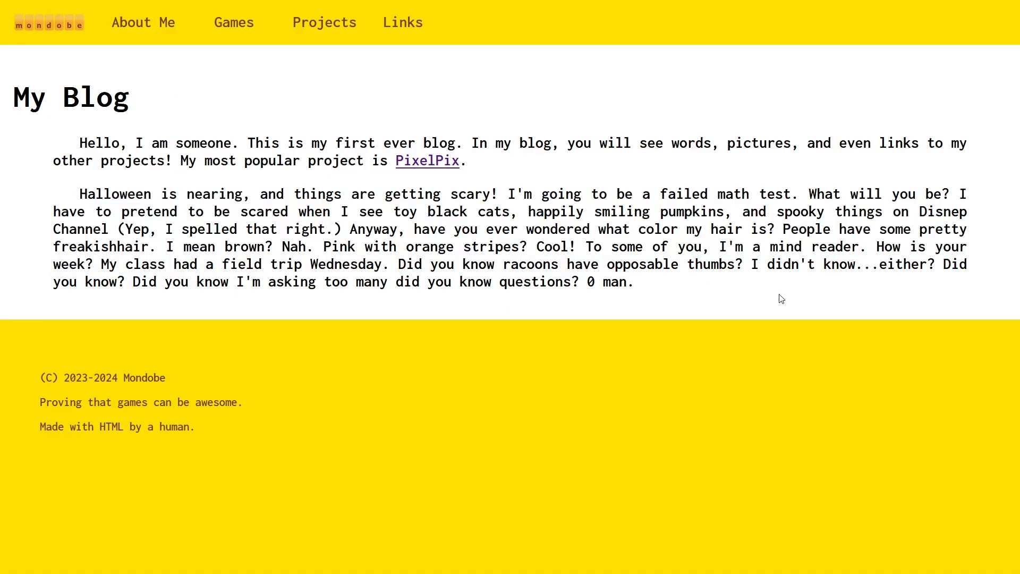
mouse_move(790, 297)
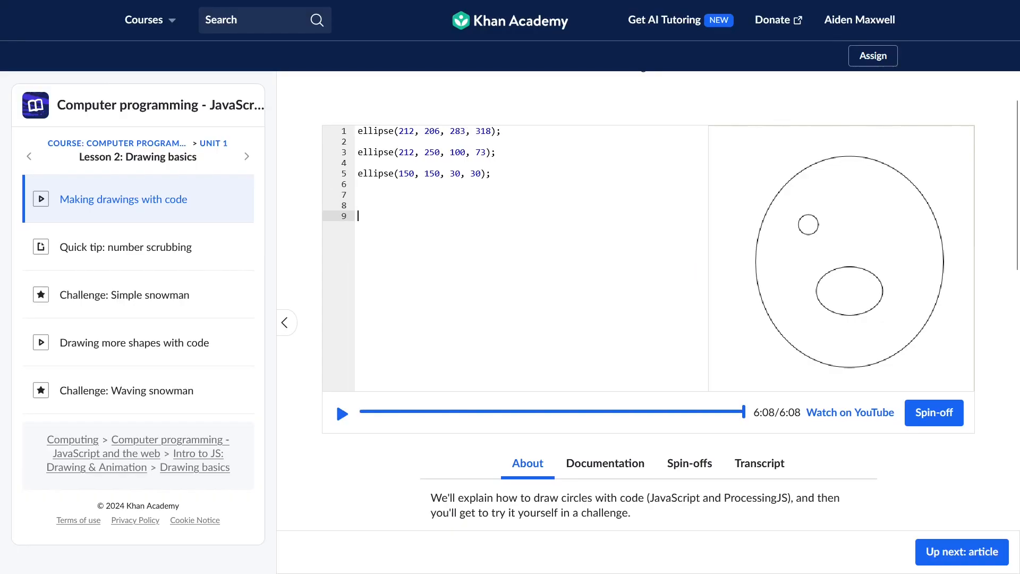
- Type 'left' on a new line below the three ellipse calls
type("left")
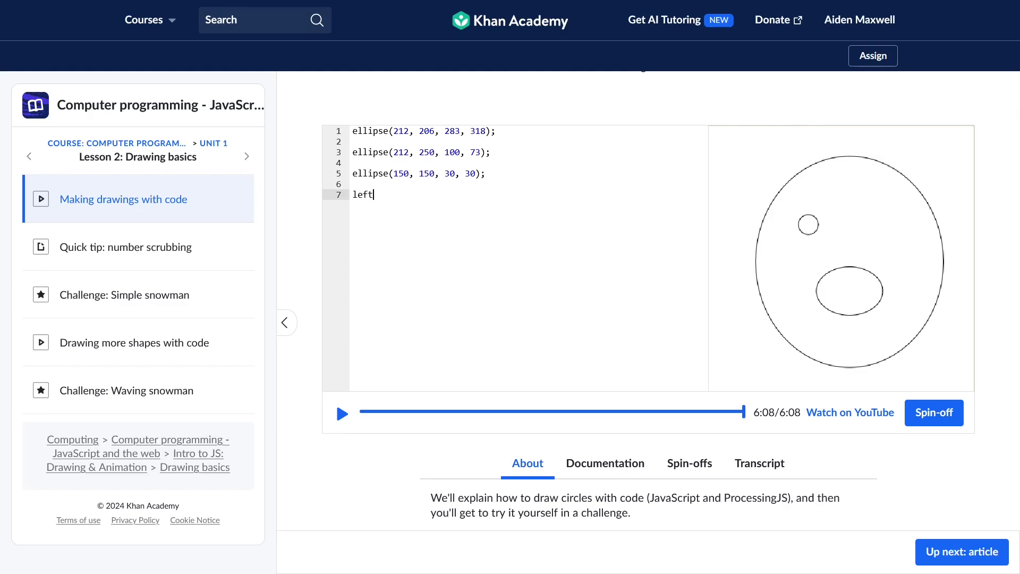
key("Enter")
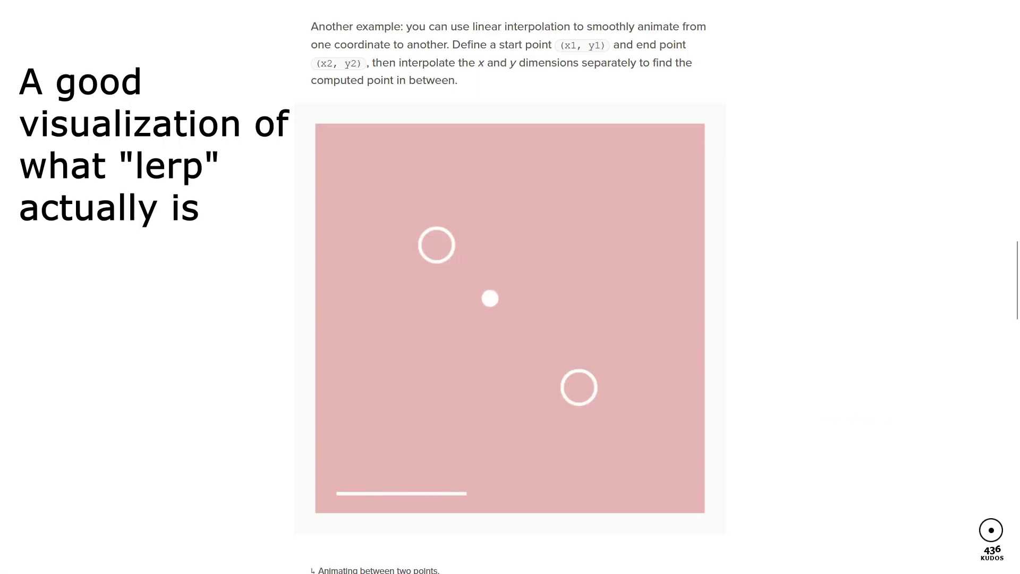
- Browse the lerp article and shape docs, then open Programming Constructs and type 'red' as the color
left_click(466, 42)
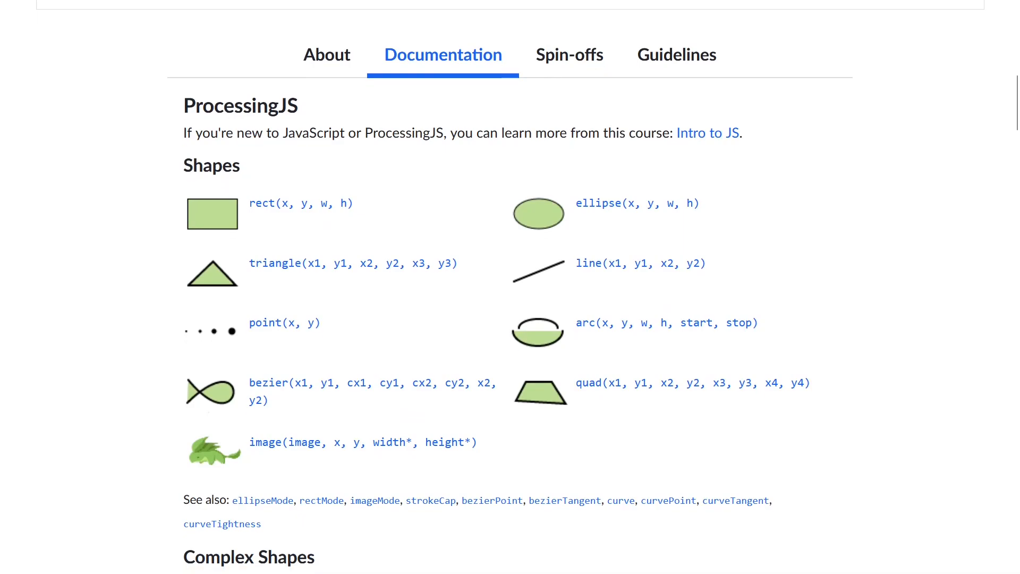
scroll("down", 3)
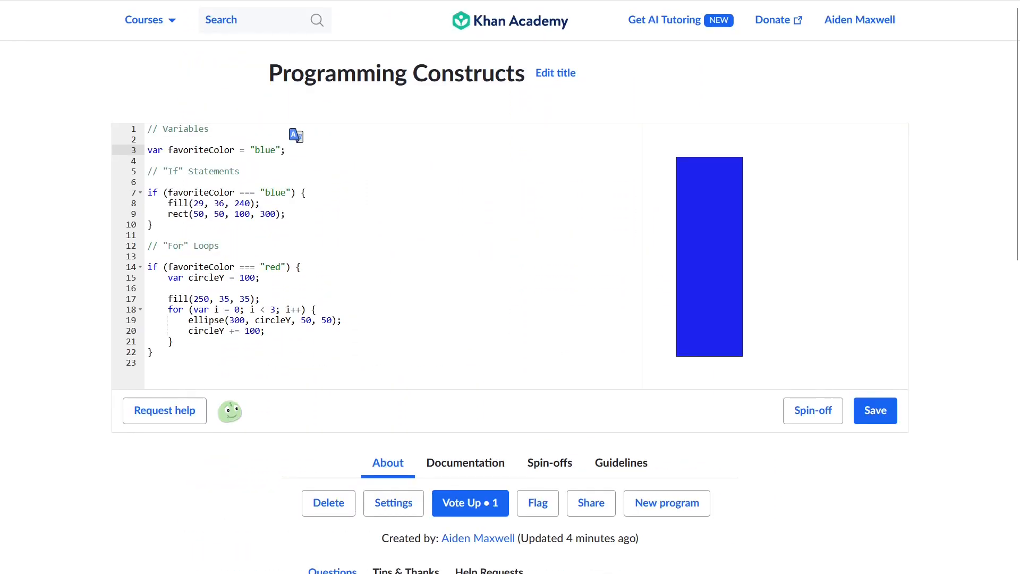
type("red")
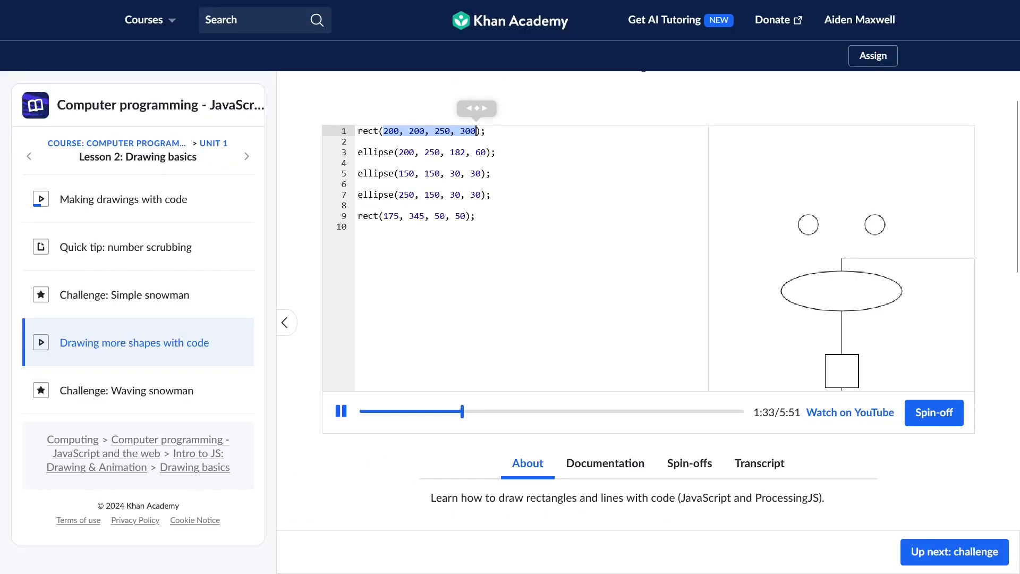
- Pause the lesson and change the eye ellipses on lines 7 and 5 to rect and triangle
left_click(341, 410)
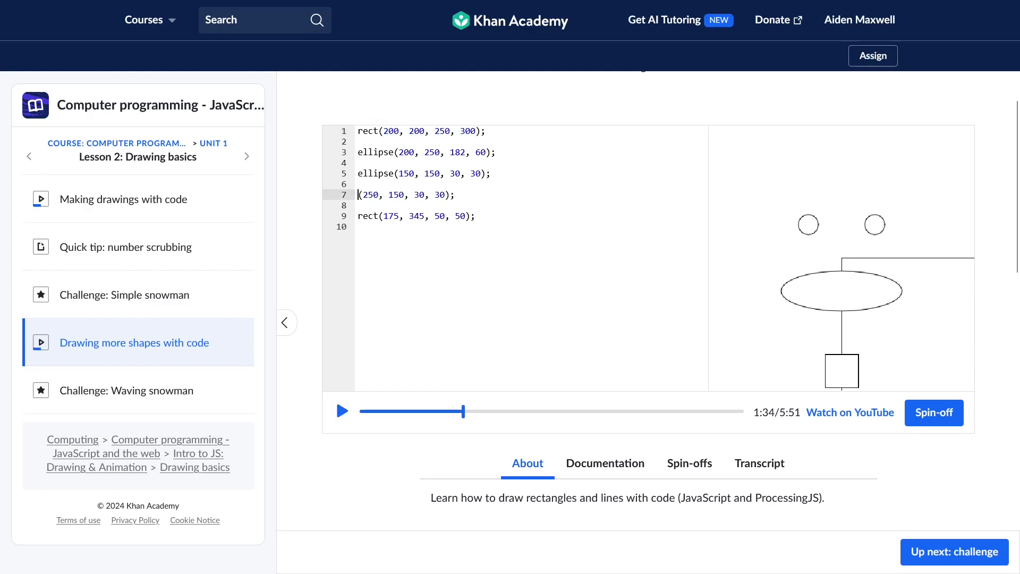
type("rect")
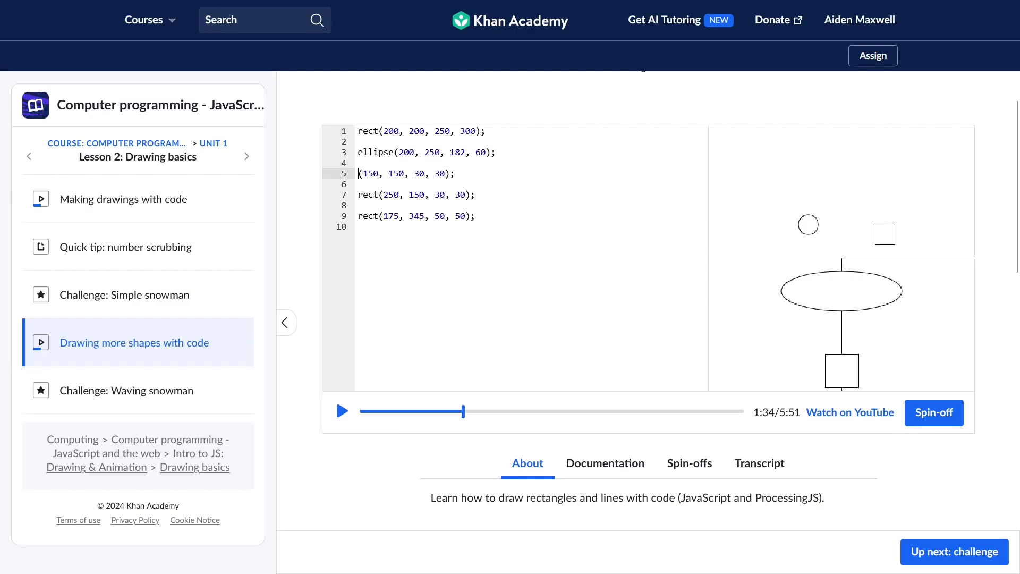
type("triangle")
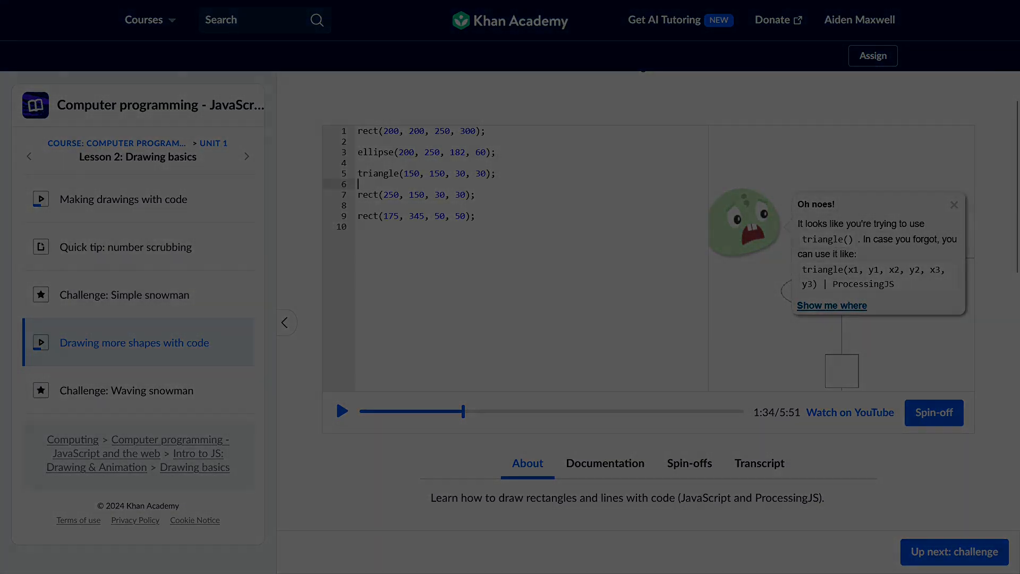
left_click(859, 20)
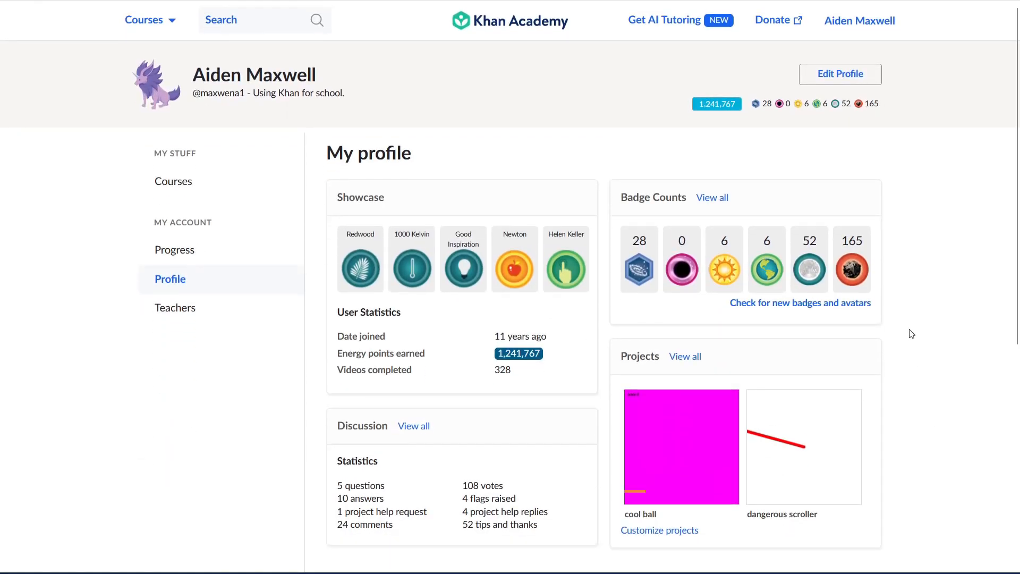
- Open a profile project, dismiss the own-content vote error, and view its spin-offs
scroll("down", 3)
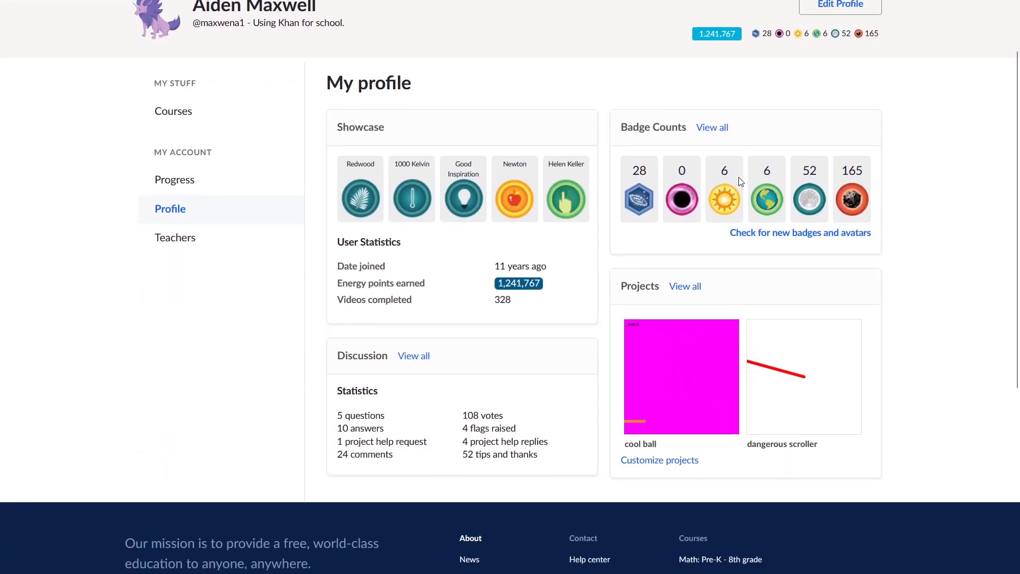
left_click(685, 286)
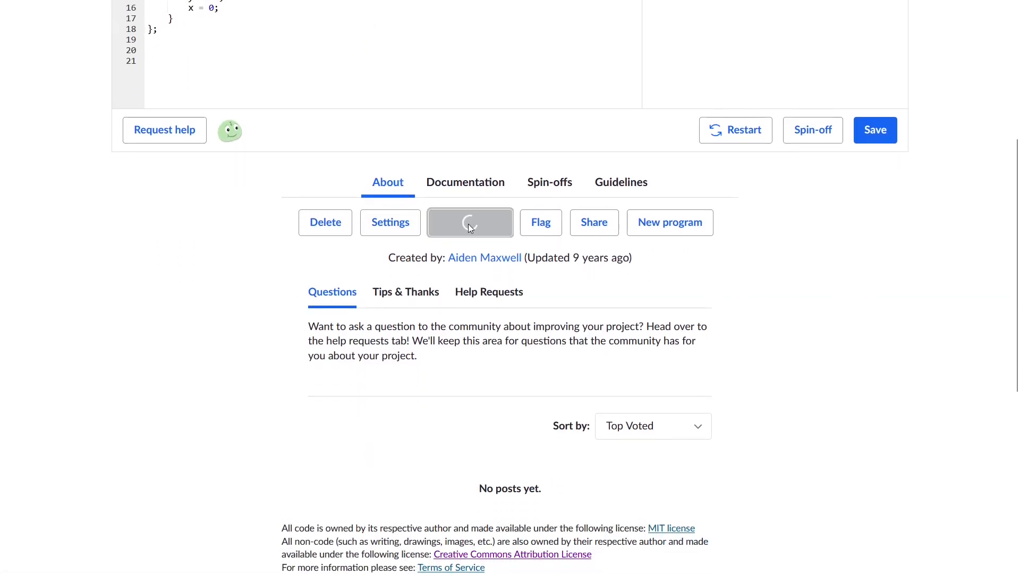
left_click(470, 222)
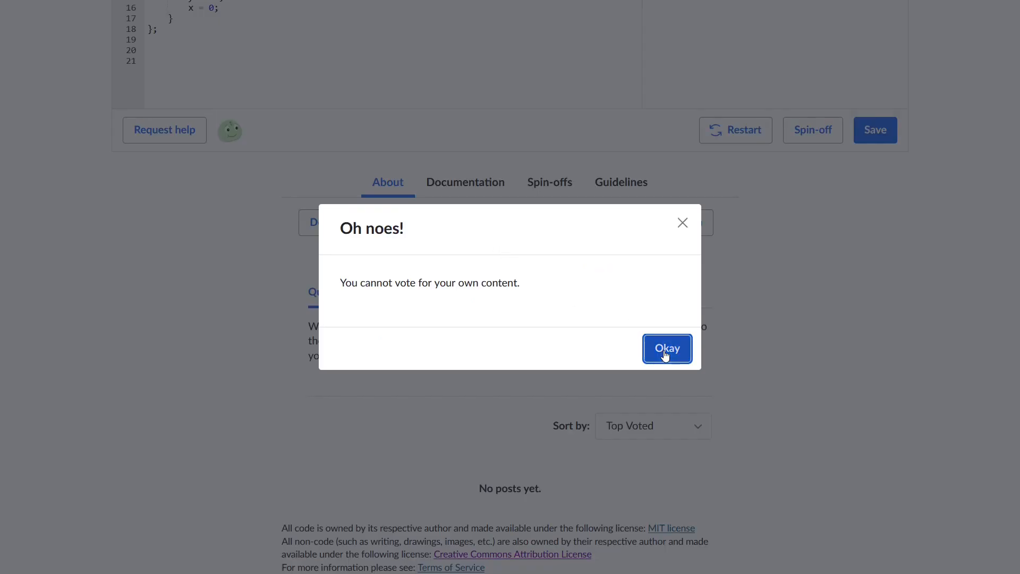
left_click(667, 348)
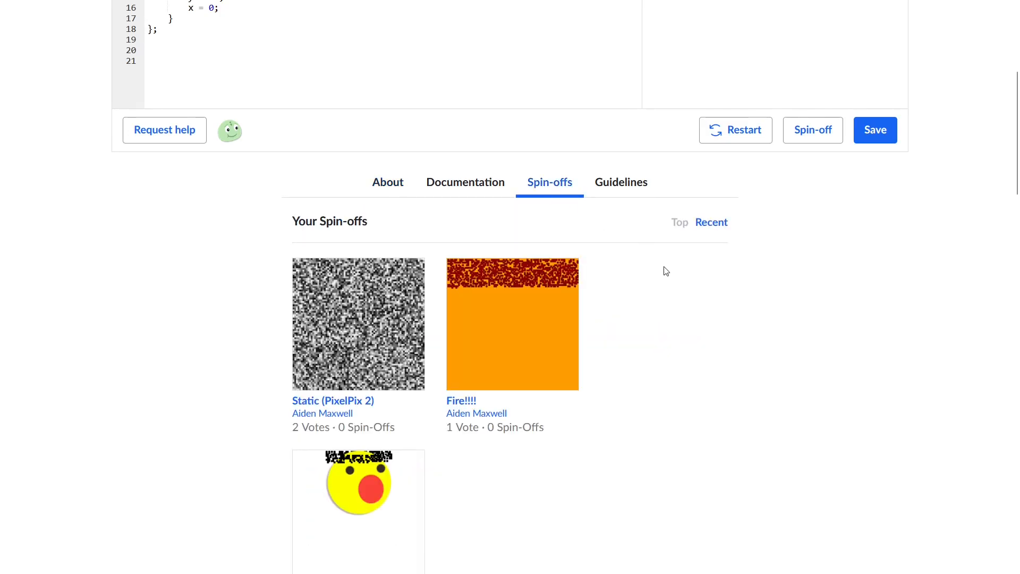
- Scroll through All Spin-offs and the projects grid, past The Solar System and Mercury Subspace
scroll("down", 3)
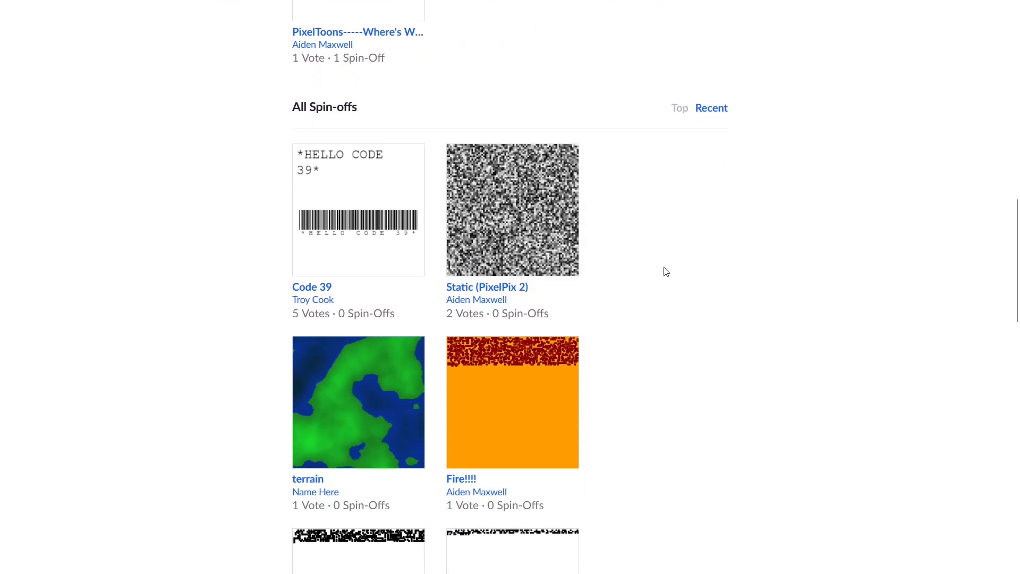
scroll("down", 3)
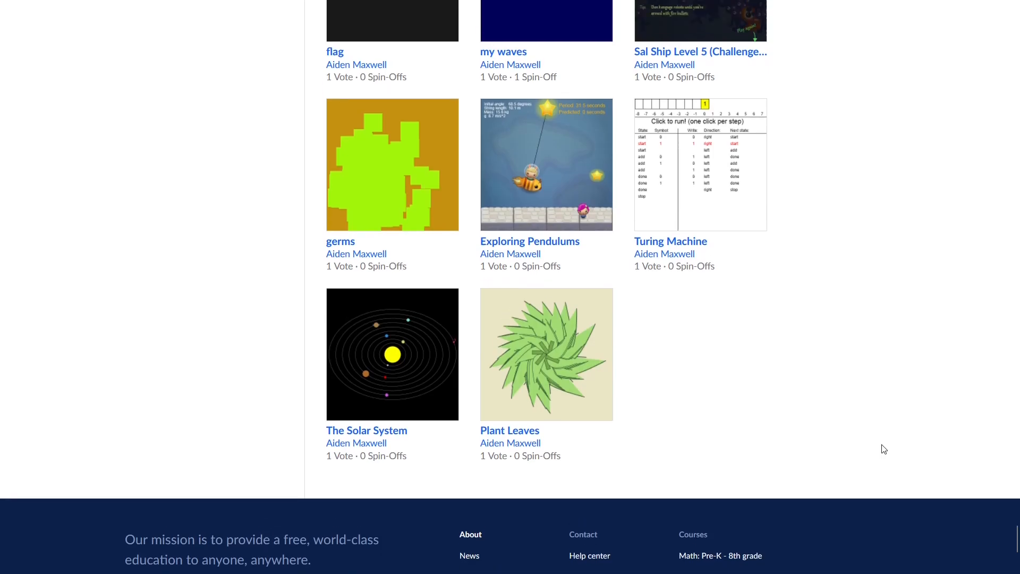
scroll("down", 3)
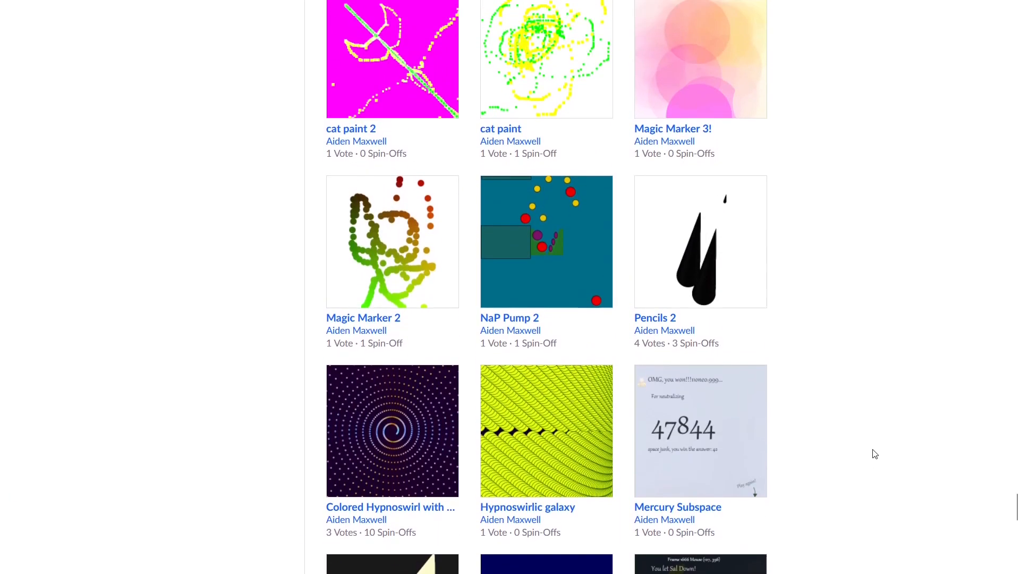
scroll("down", 3)
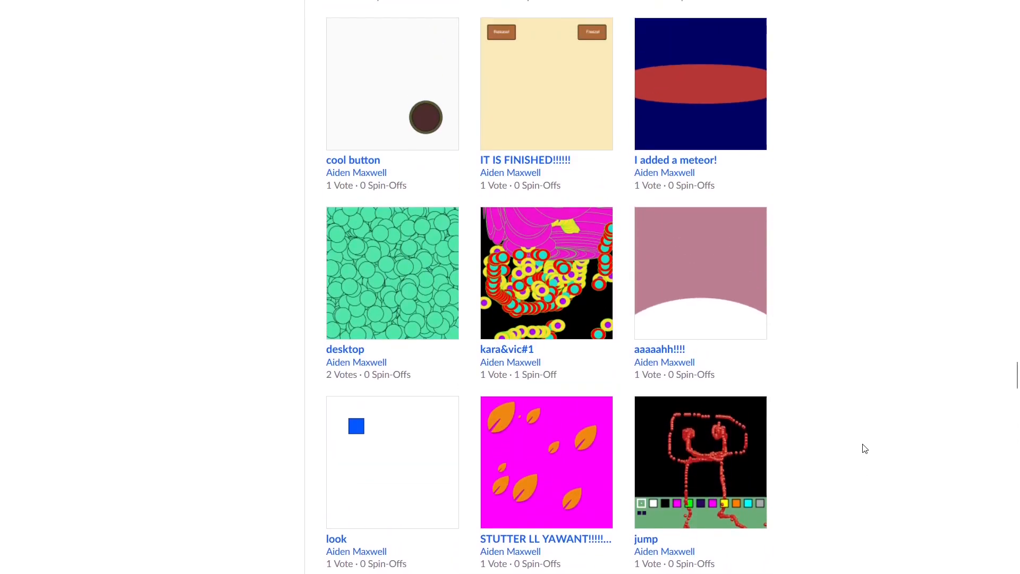
scroll("down", 3)
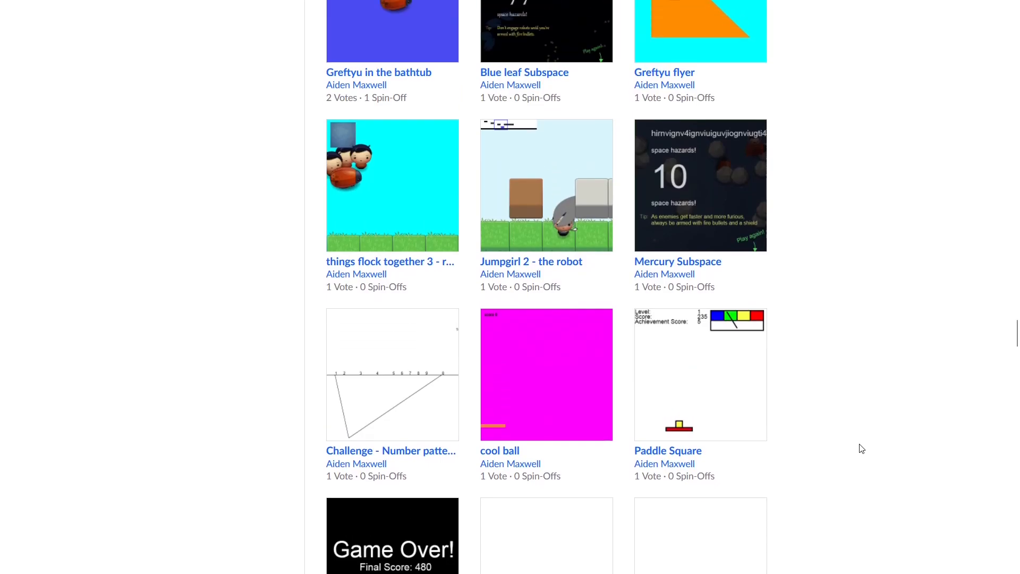
scroll("down", 3)
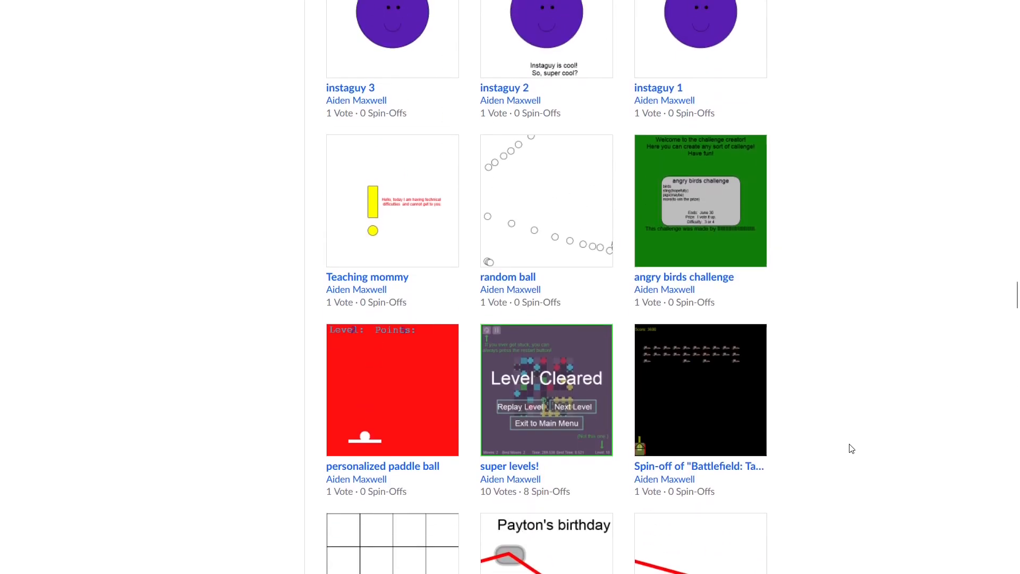
- Browse the for-loop and minisaic programs, typing '//WHY', then reach Programming Constructs
scroll("down", 3)
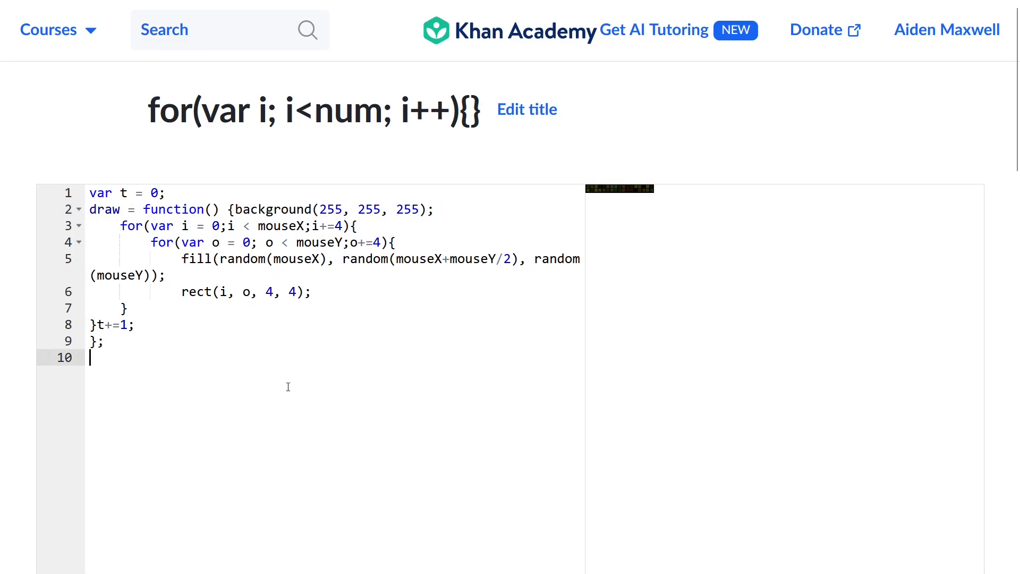
type("//WHY")
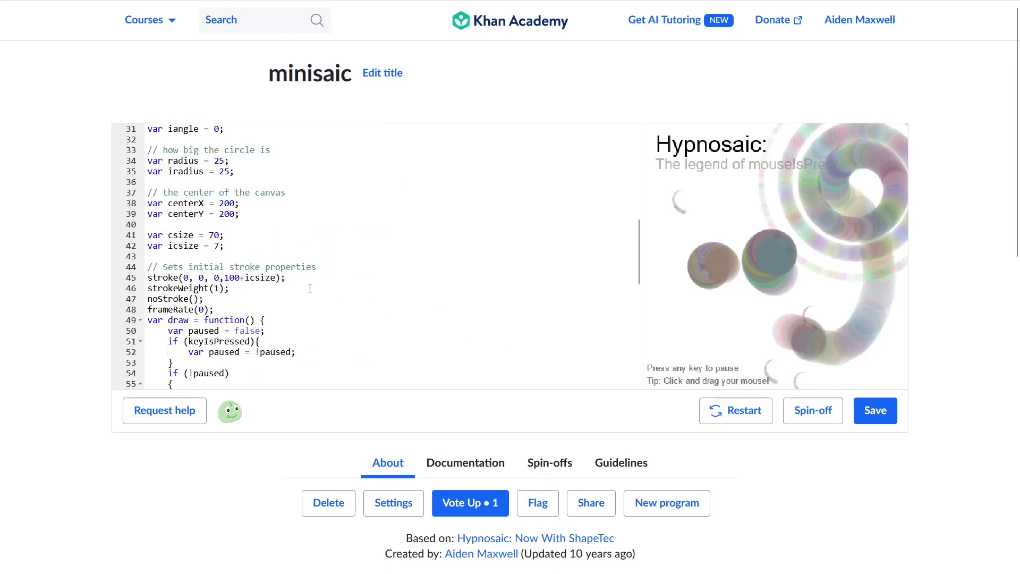
scroll("down", 3)
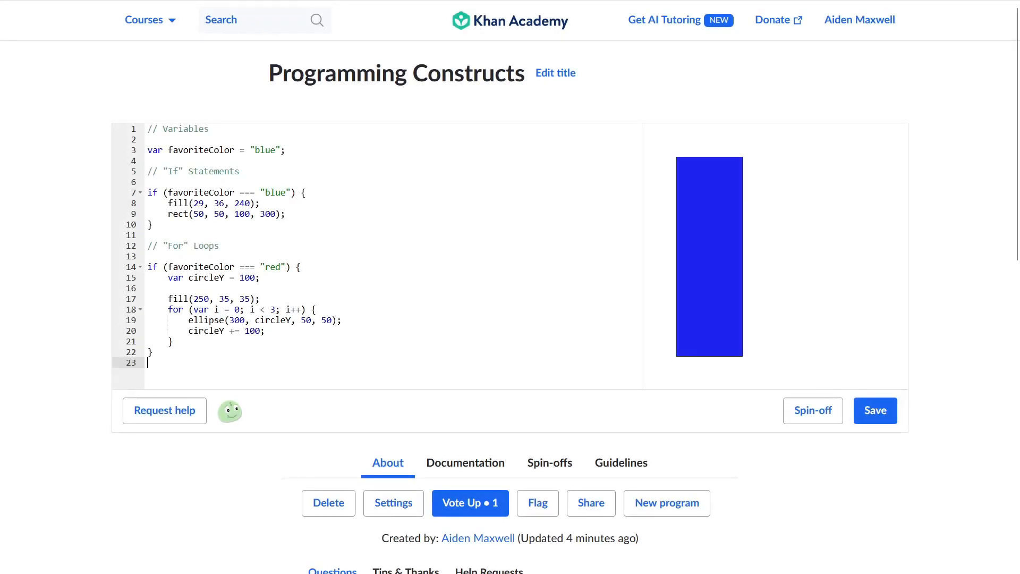
- Set ballSize to 193 in Simple Animation, then return to the bottom of the projects list
left_click(465, 463)
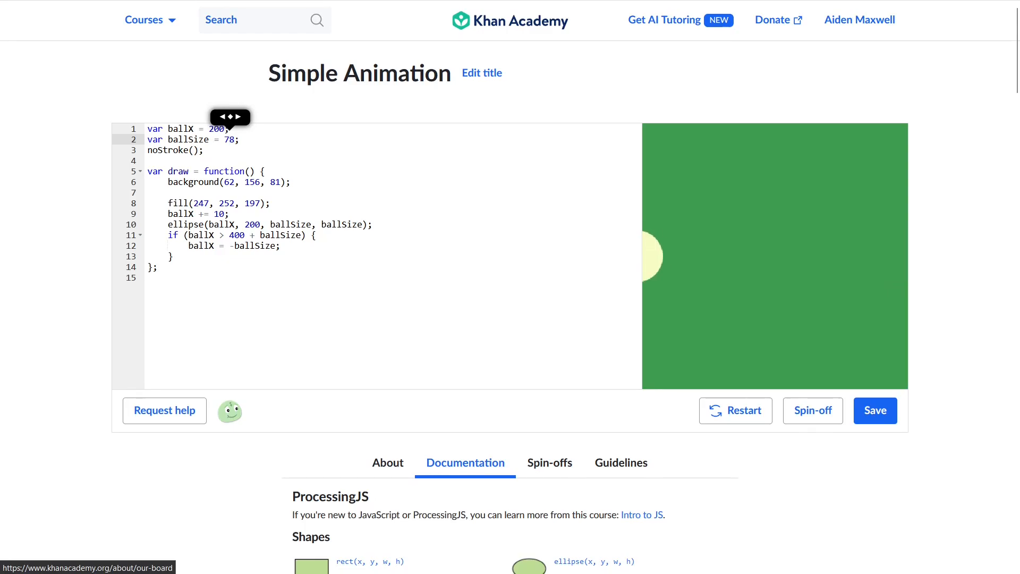
type("193")
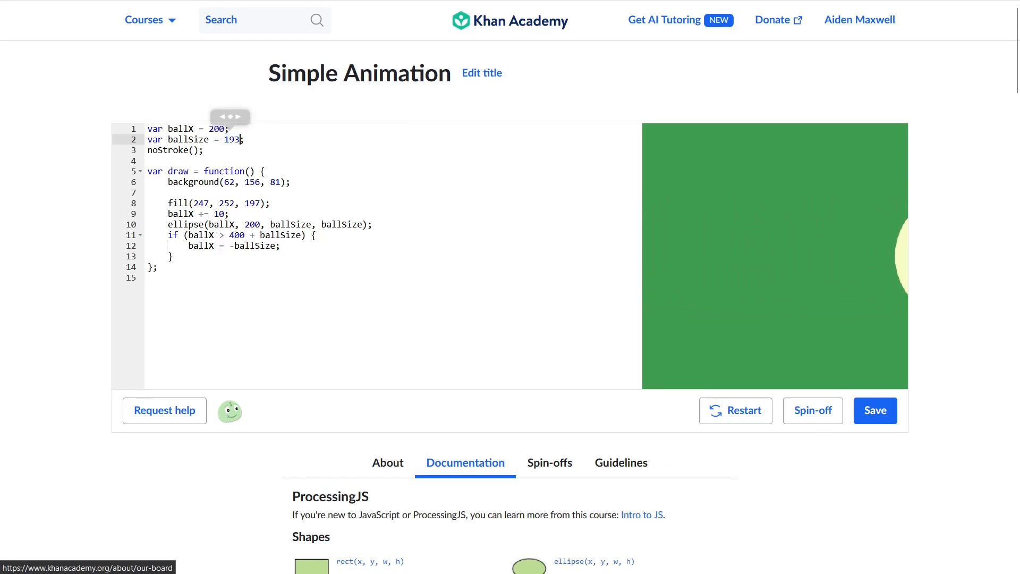
type("36")
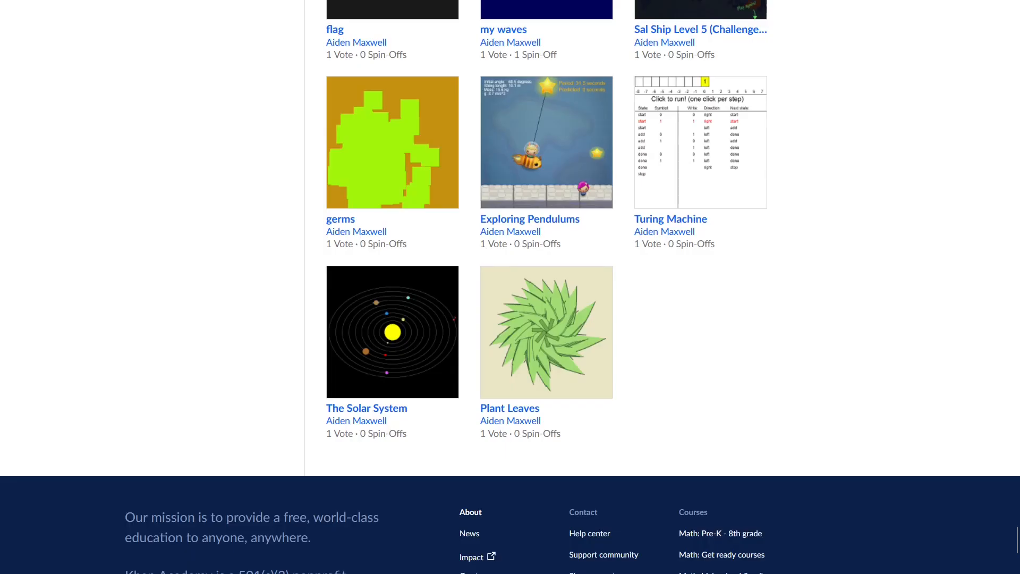
- Scroll the projects grid, check Turing Machine, and open the original Magic Marker program
scroll("up", 3)
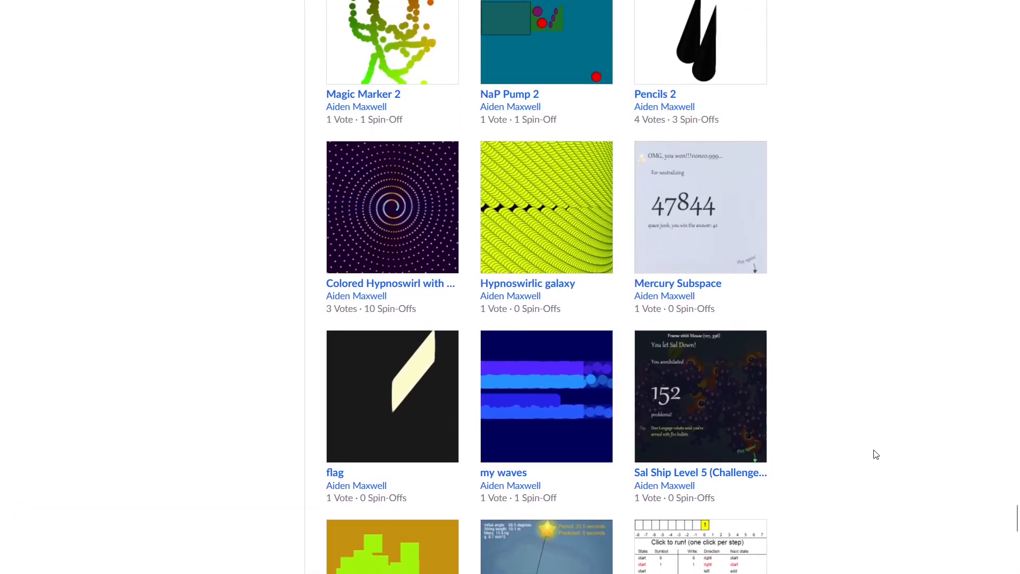
scroll("down", 3)
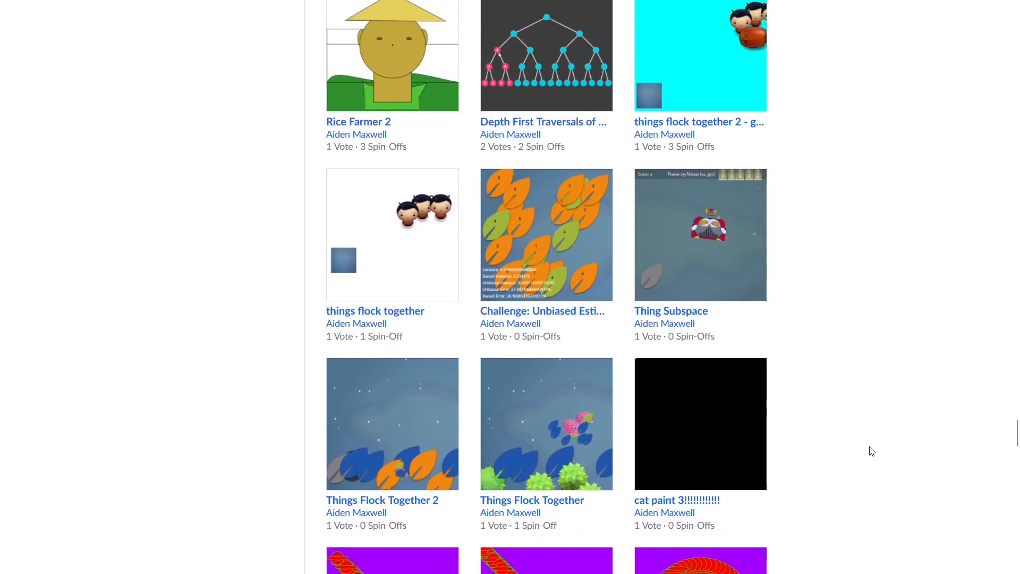
scroll("down", 3)
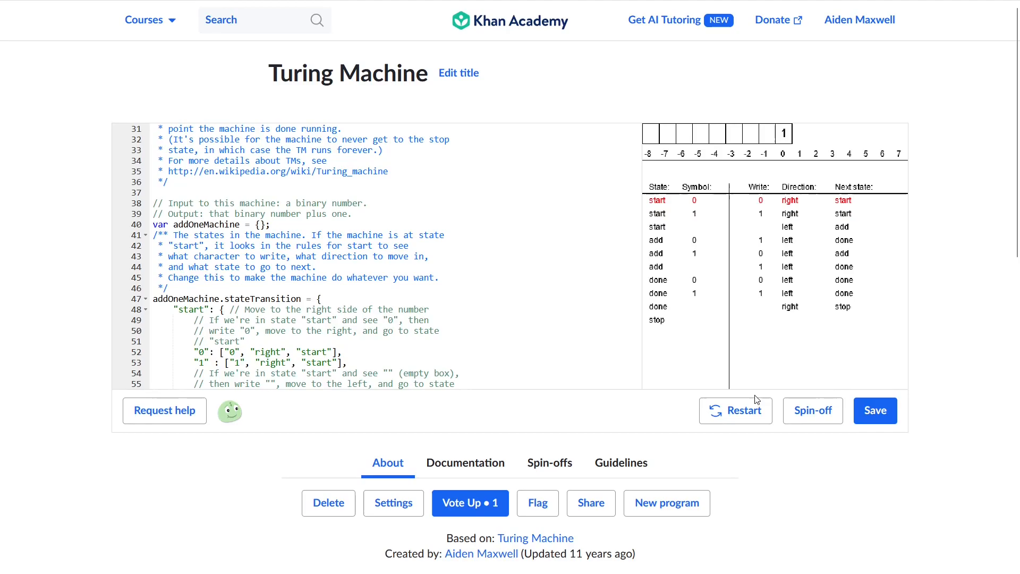
mouse_move(750, 276)
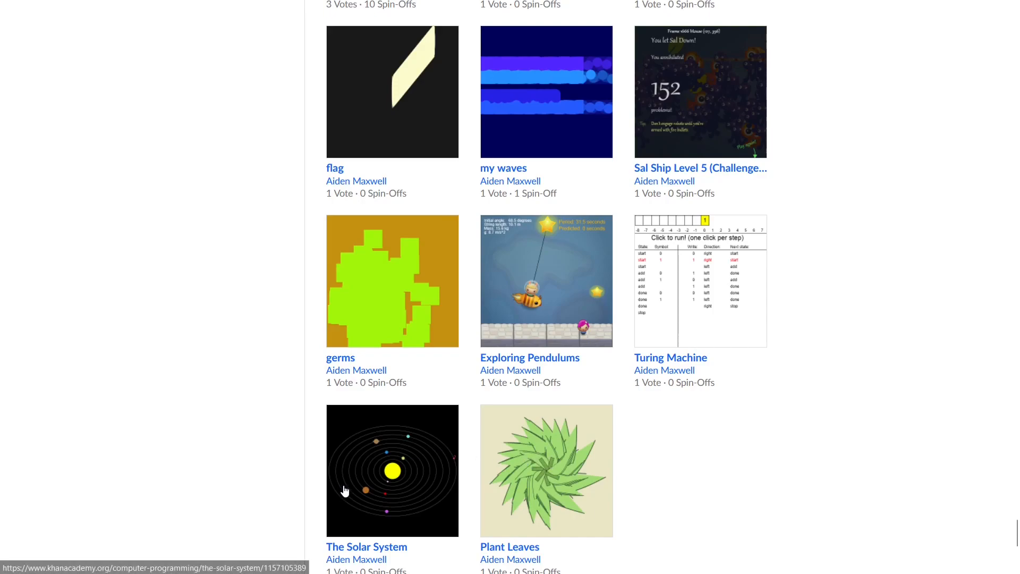
mouse_move(503, 168)
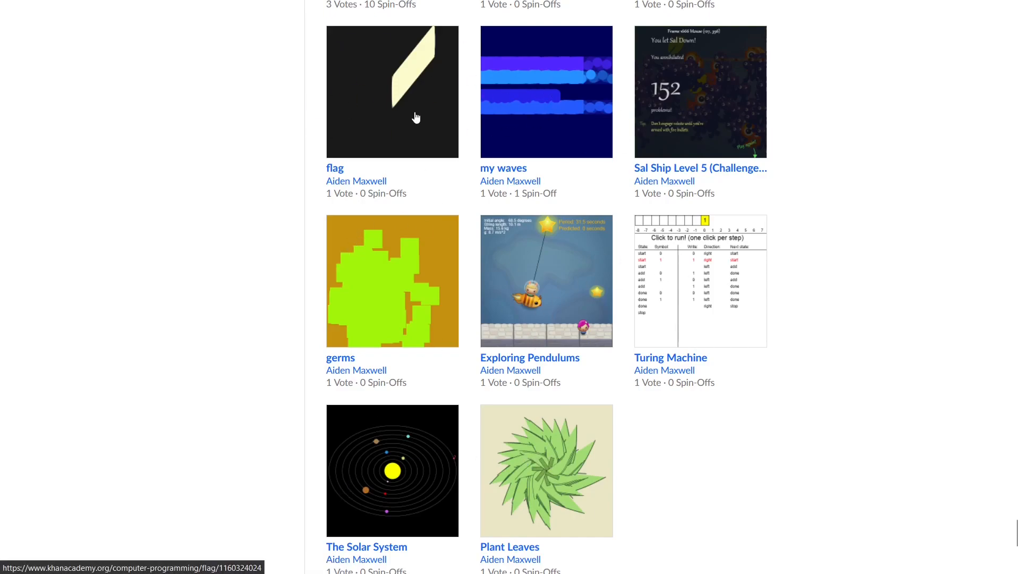
scroll("down", 3)
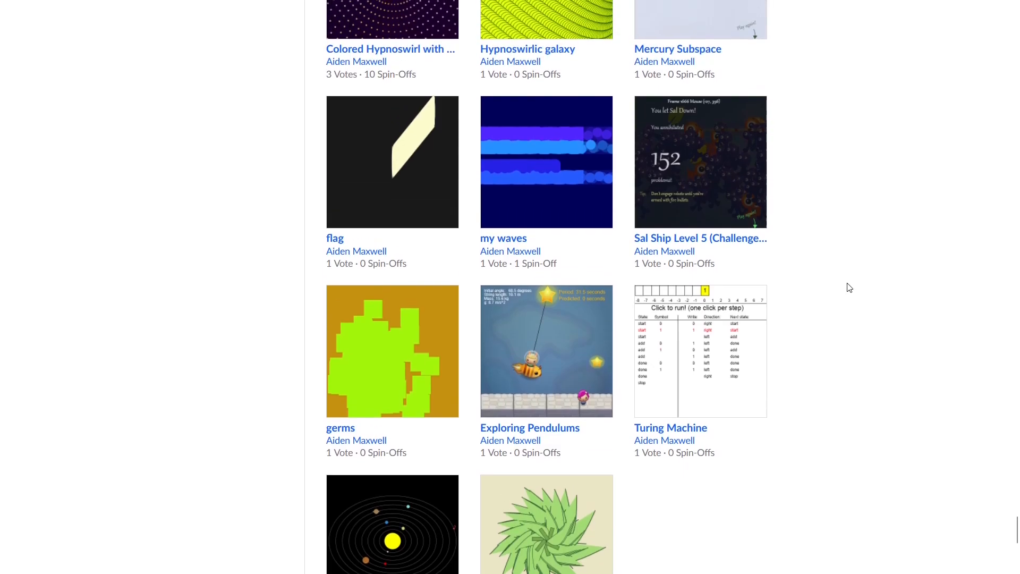
scroll("down", 3)
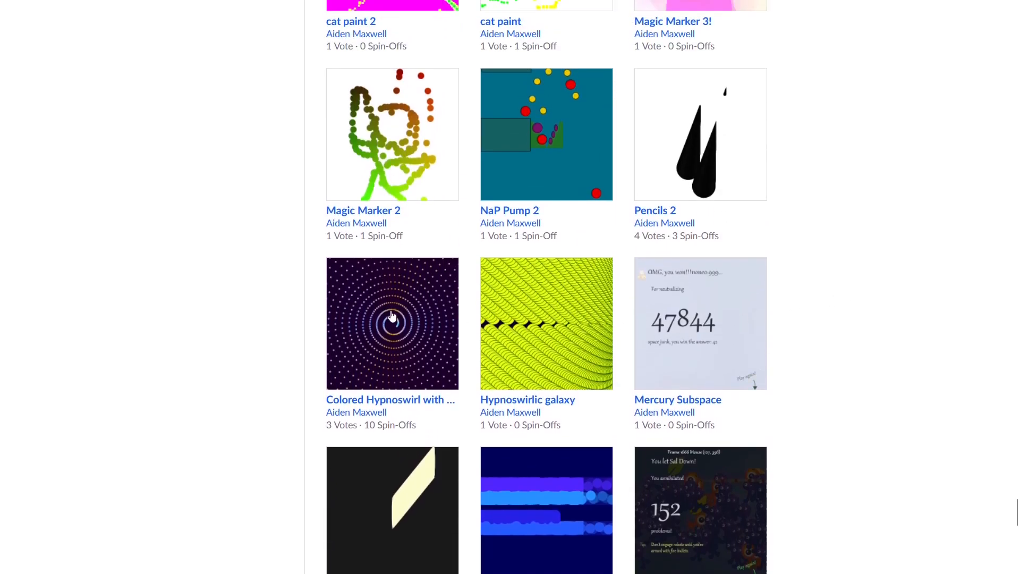
scroll("up", 3)
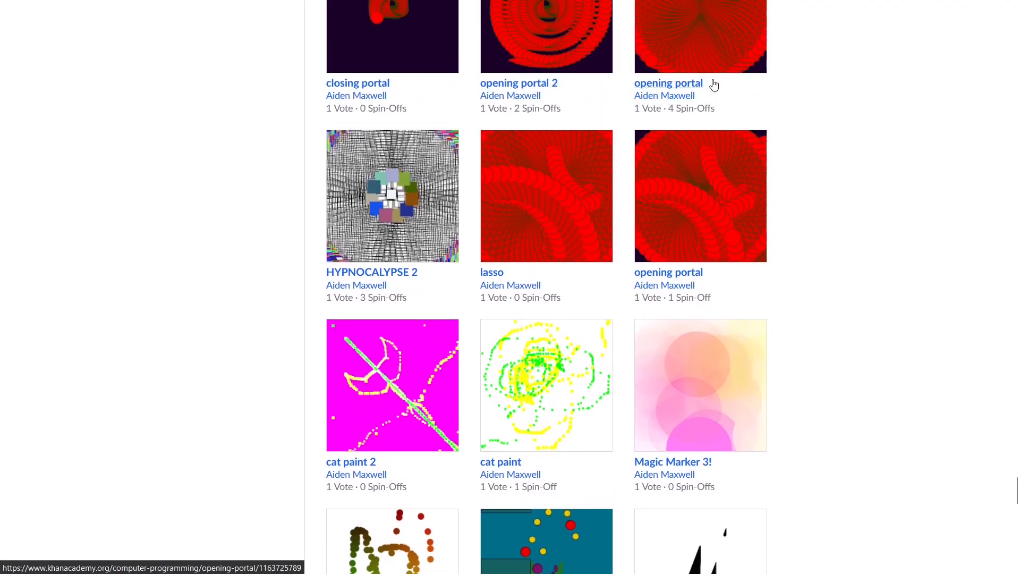
left_click(669, 83)
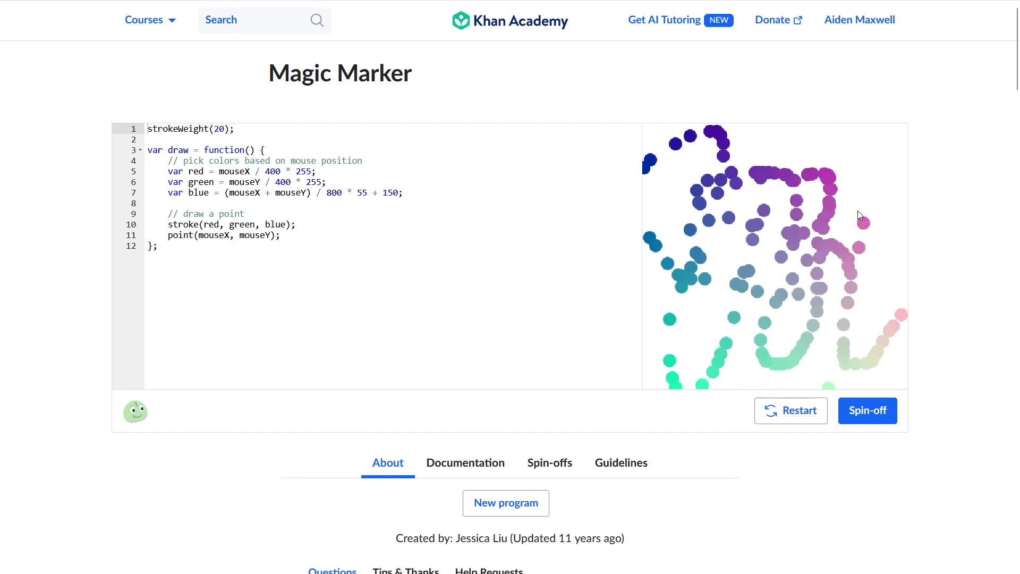
mouse_move(884, 301)
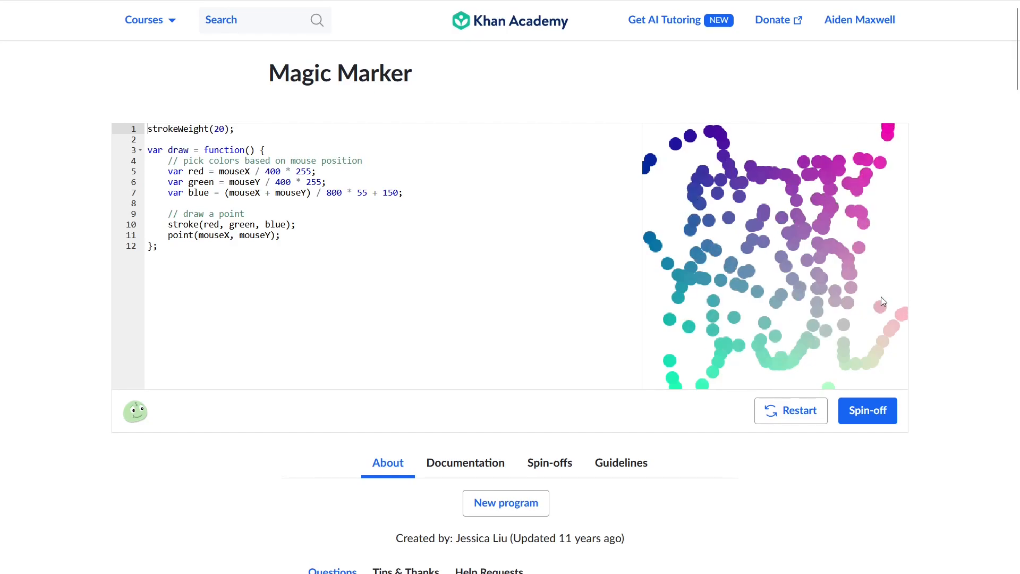
mouse_move(725, 258)
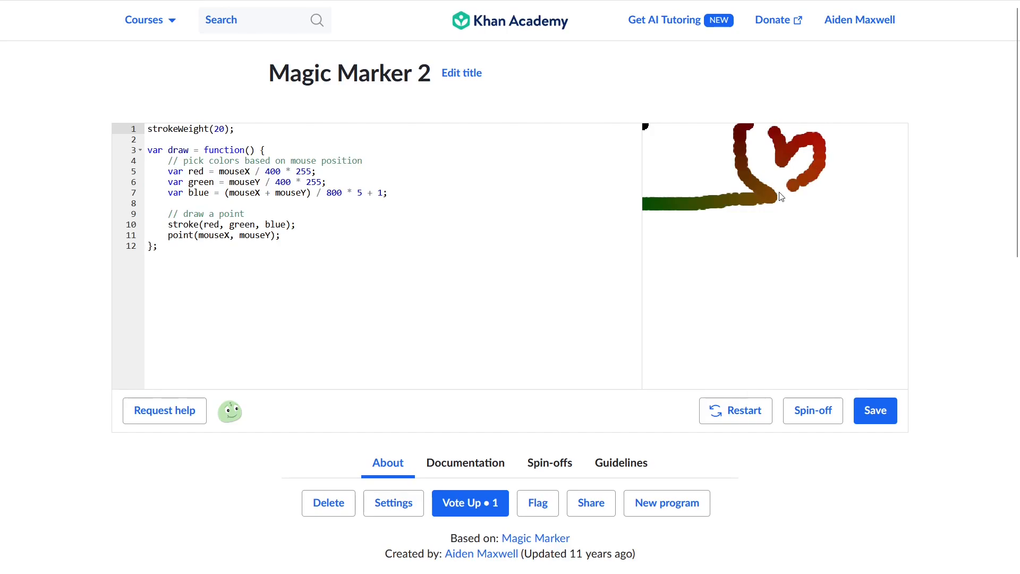
- Draw a stroke in Magic Marker 2 and restart HYPNOCALYPSE, then return to the portal projects
left_click_drag(781, 195, 784, 345)
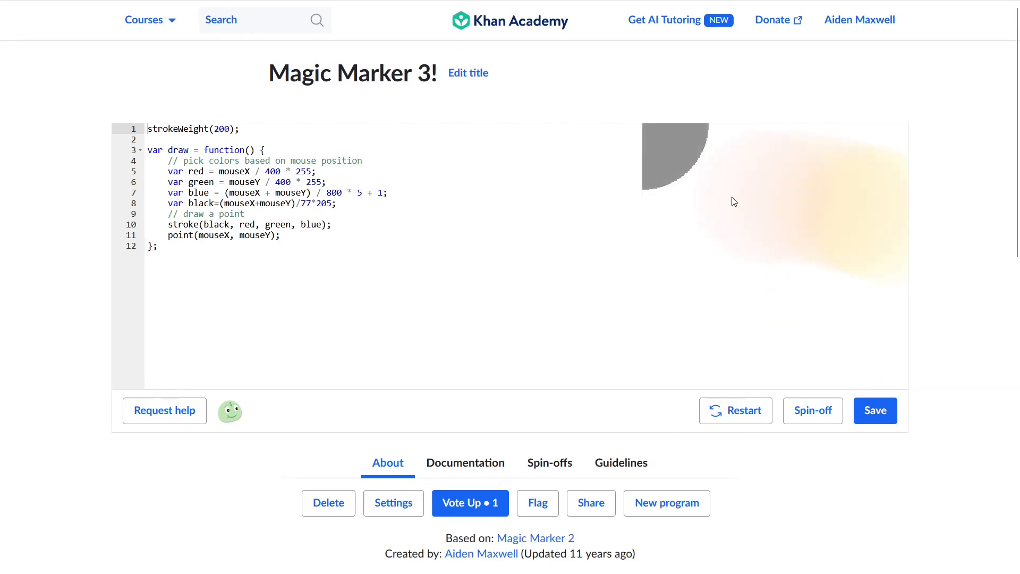
mouse_move(859, 295)
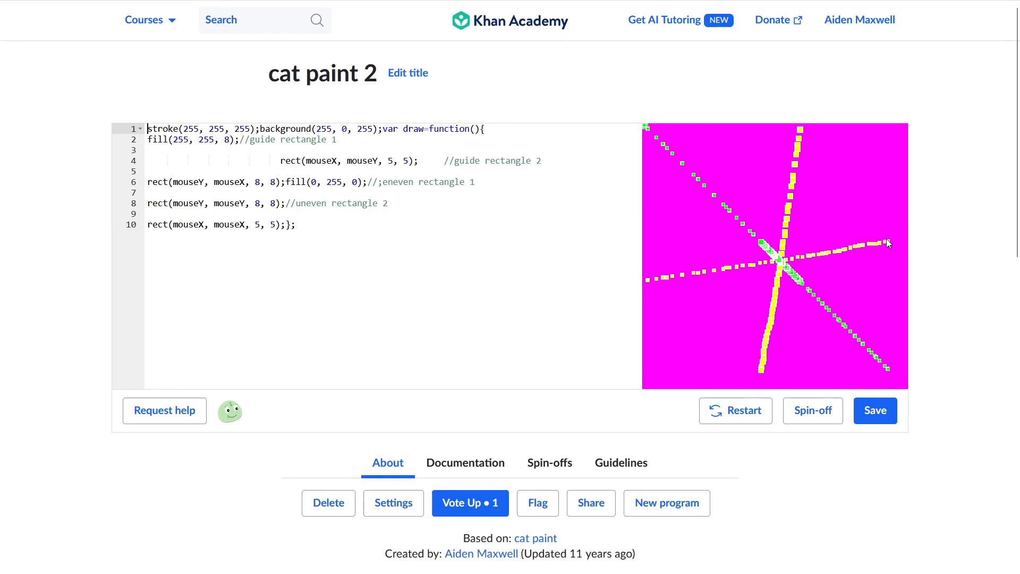
mouse_move(725, 198)
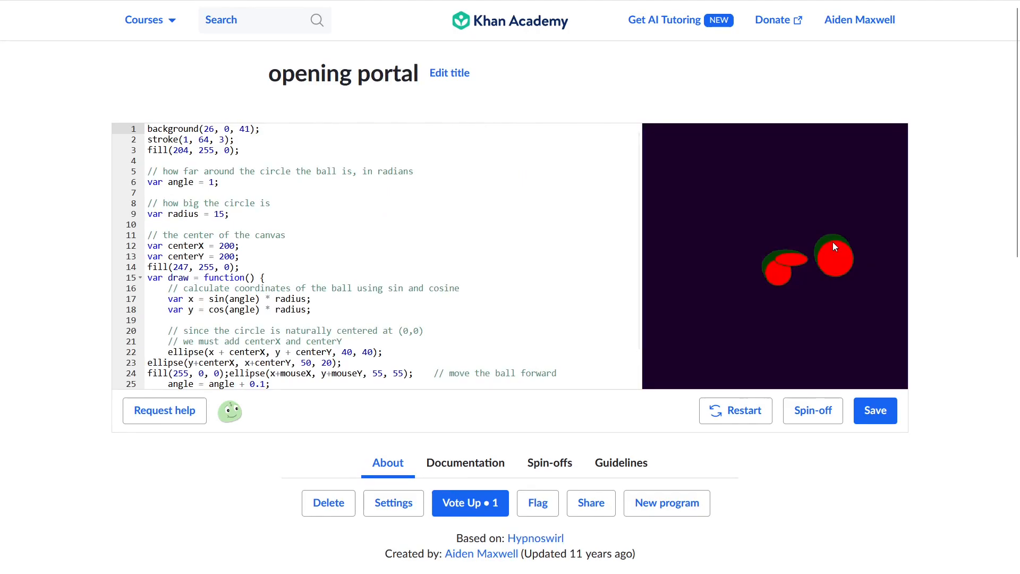
mouse_move(710, 261)
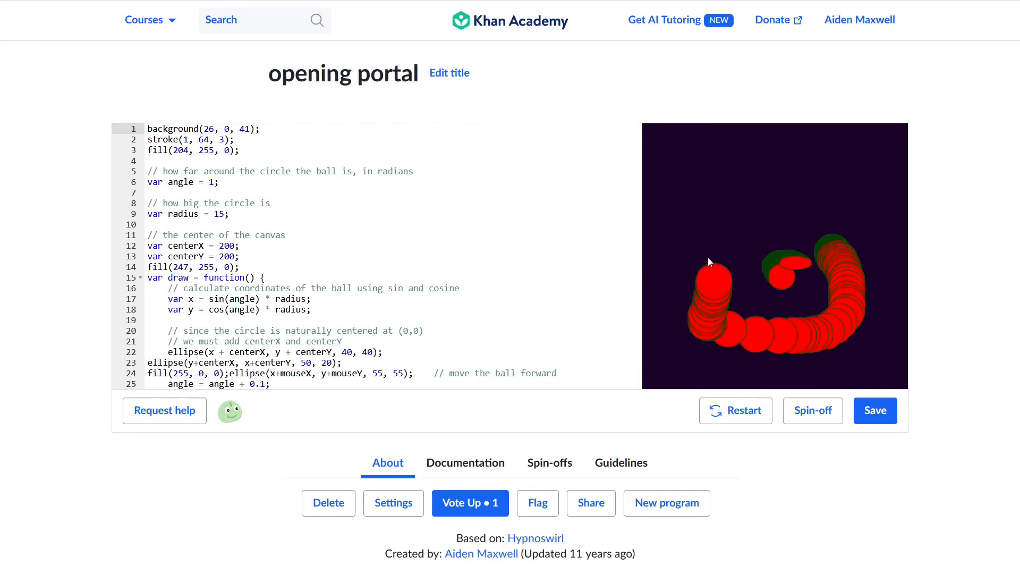
mouse_move(869, 182)
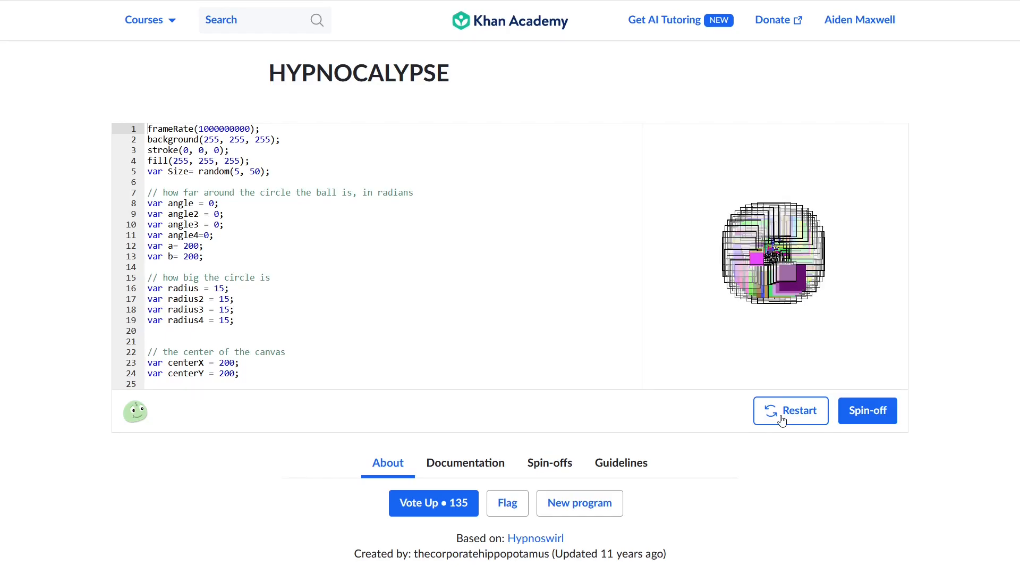
left_click(867, 411)
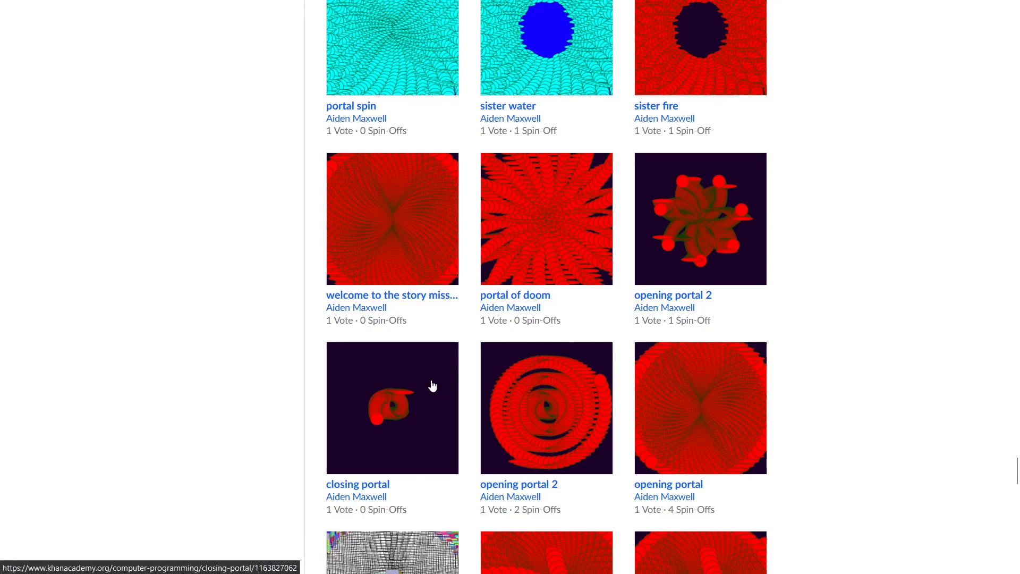
mouse_move(495, 241)
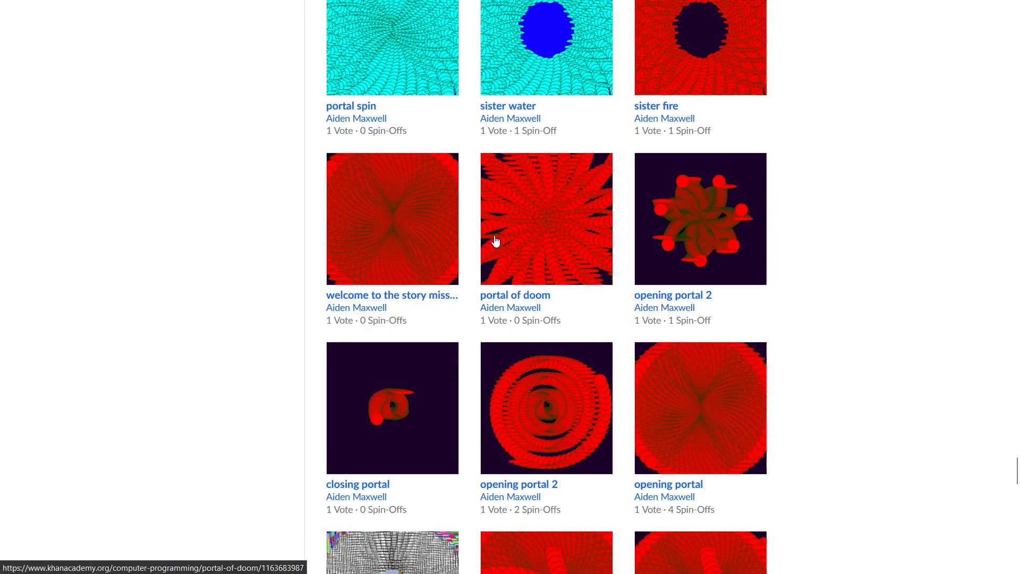
mouse_move(780, 40)
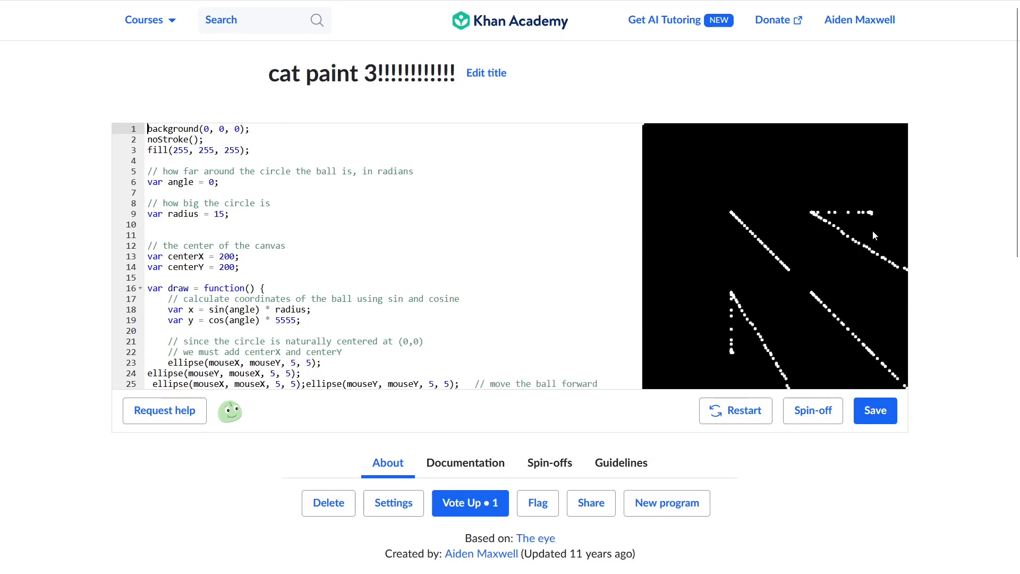
mouse_move(667, 218)
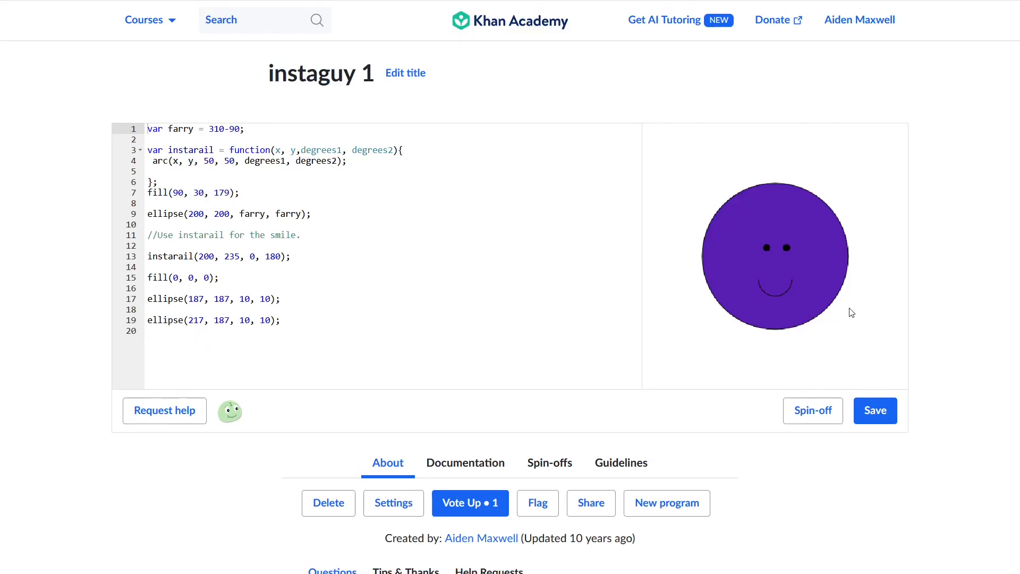
mouse_move(773, 319)
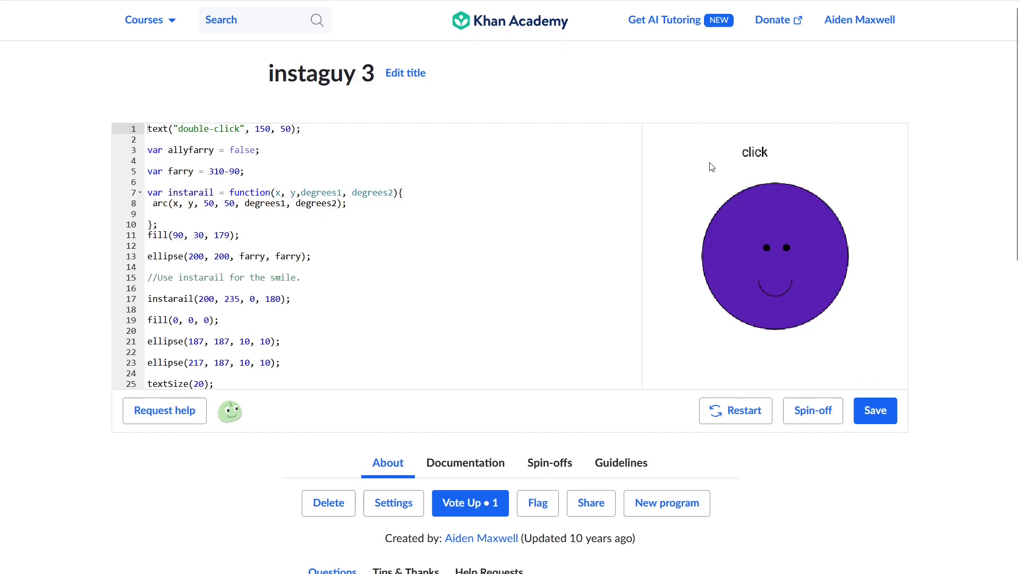
- Scroll down through the super walker program page while its wandering dot runs
scroll("down", 3)
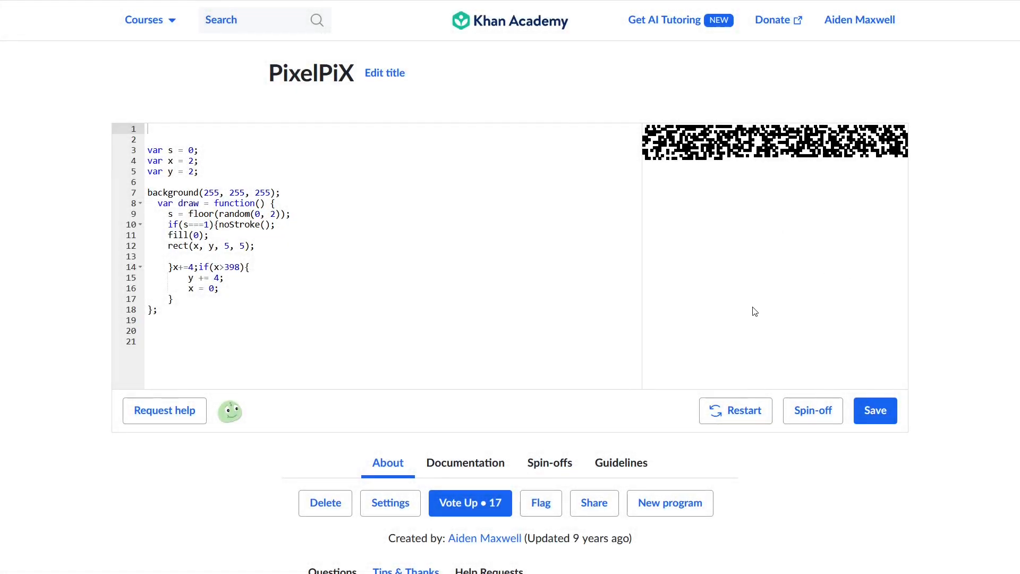
mouse_move(851, 291)
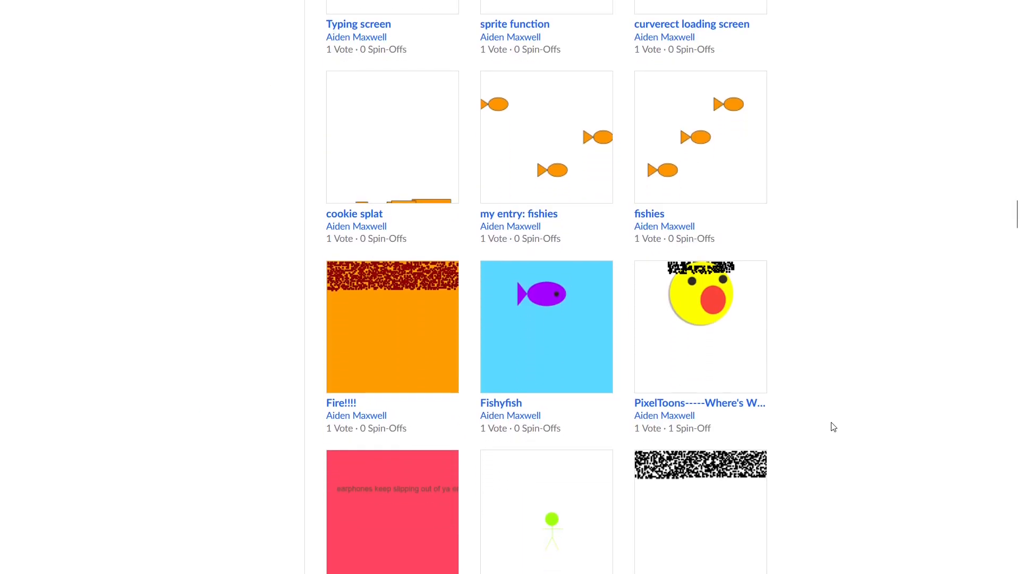
scroll("down", 3)
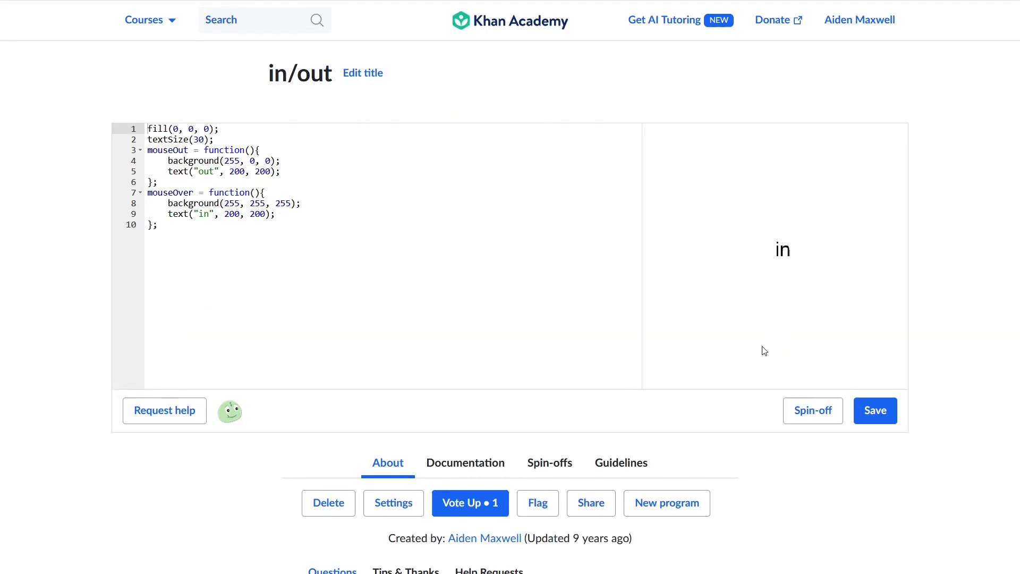
mouse_move(985, 249)
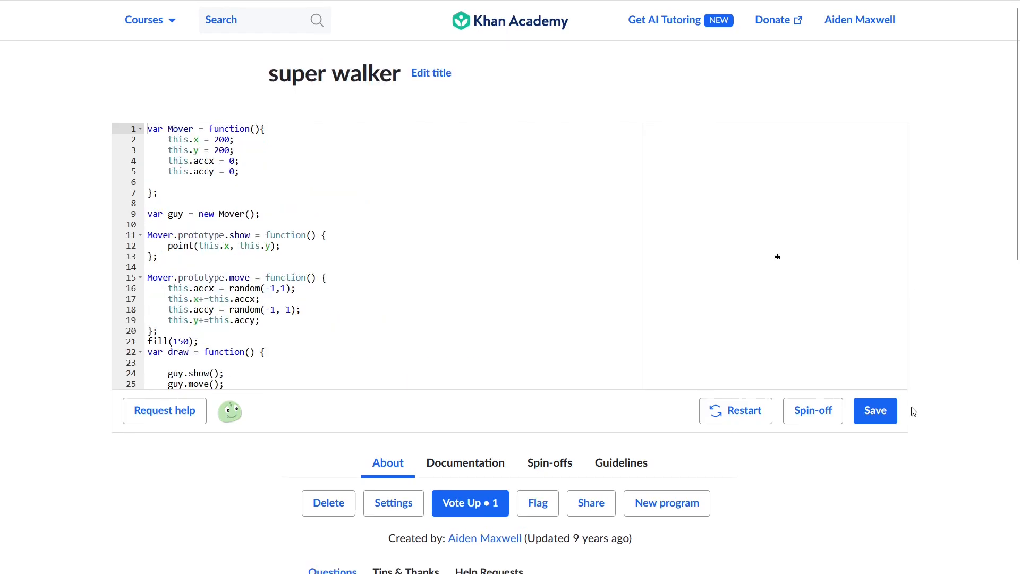
mouse_move(781, 273)
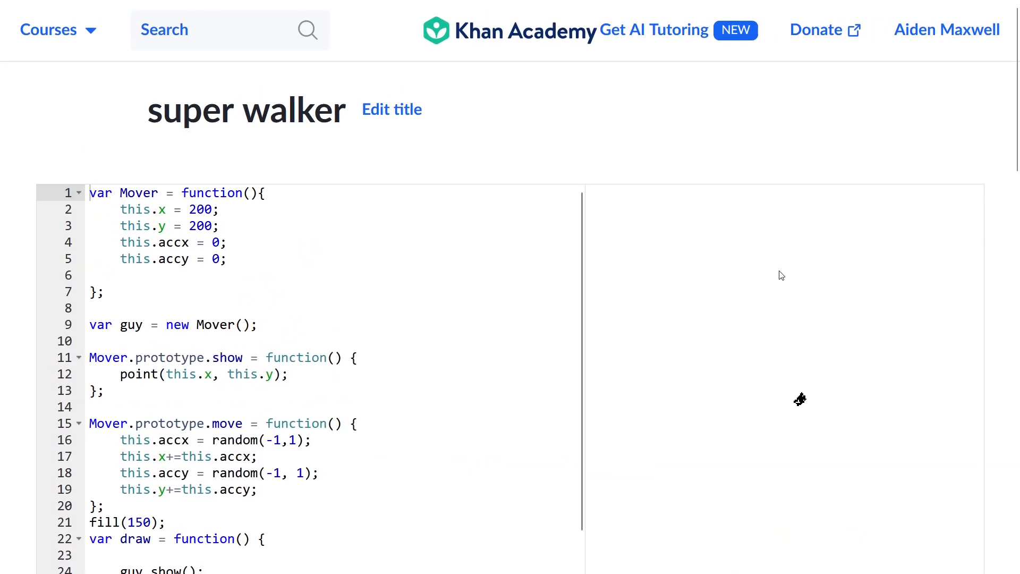
scroll("down", 3)
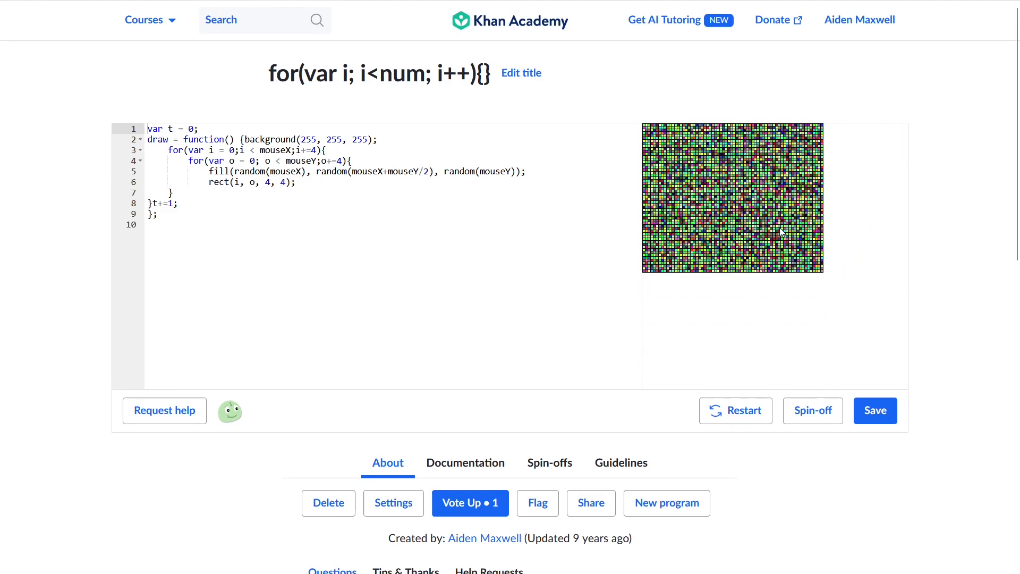
mouse_move(788, 272)
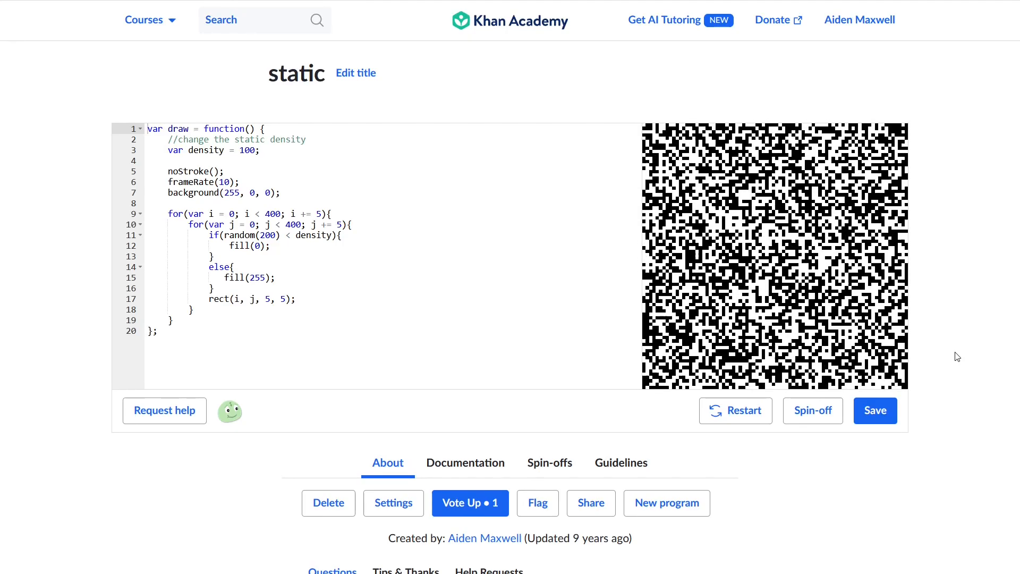
- Scroll down the page to reach the static black-and-white noise program
scroll("down", 3)
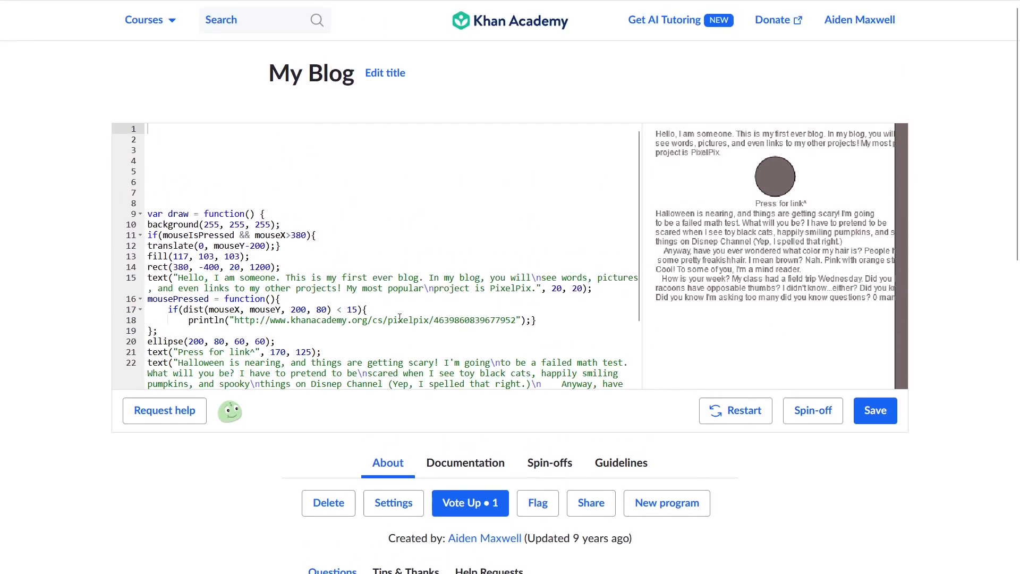
mouse_move(843, 278)
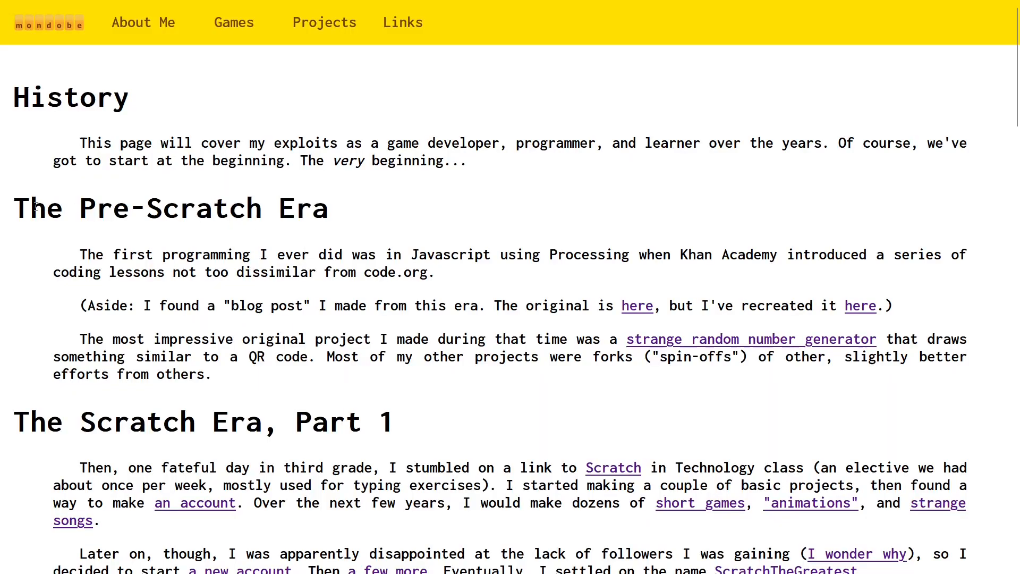
mouse_move(282, 245)
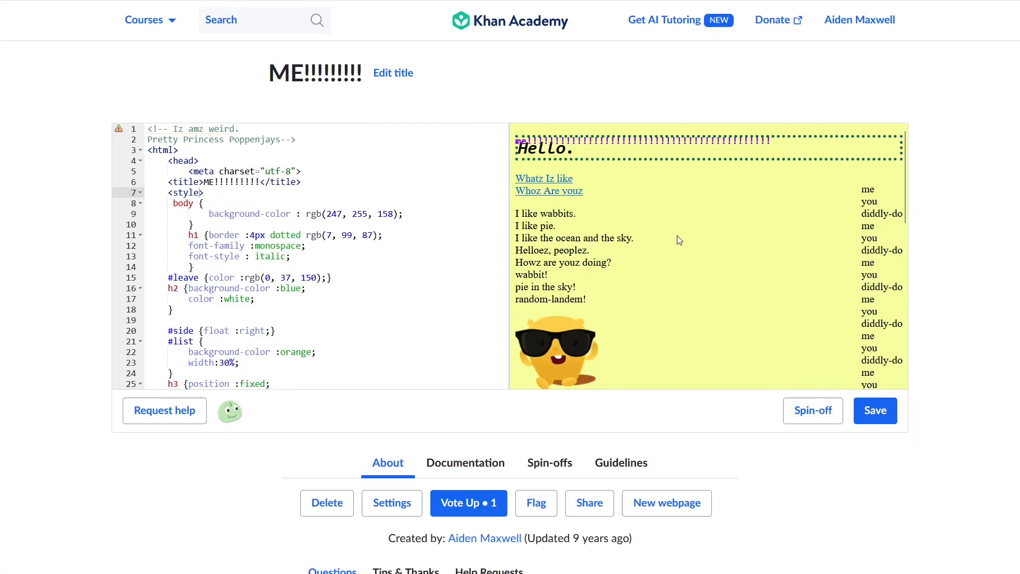
- Scroll the ME!!! webpage preview down to the Bye!!! section at the bottom
scroll("down", 3)
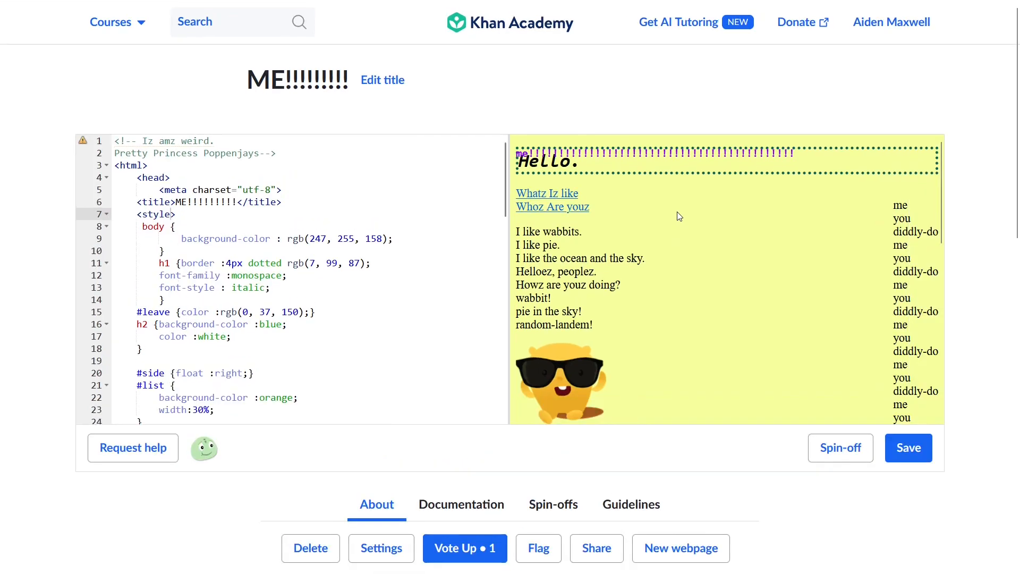
scroll("down", 3)
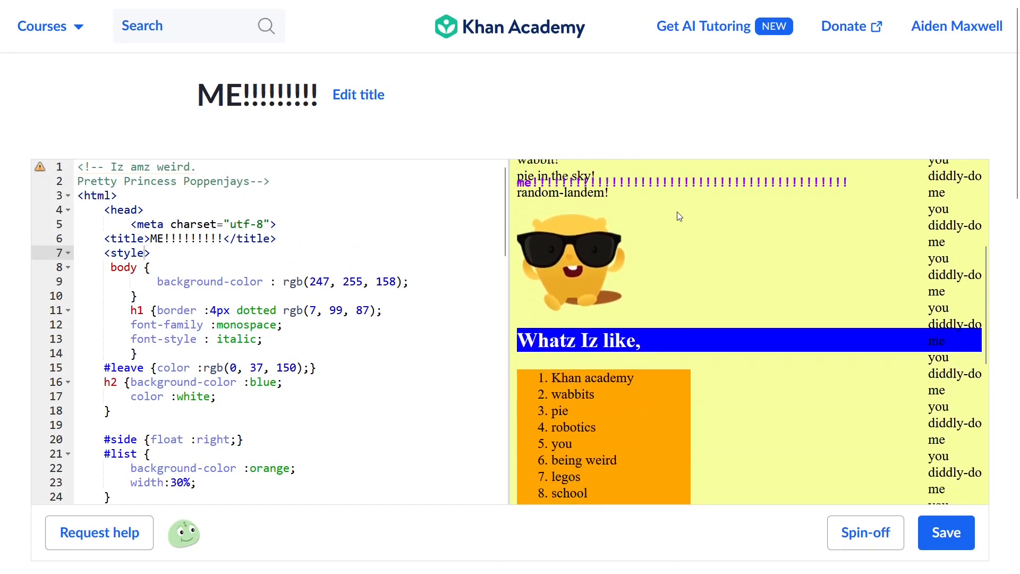
scroll("down", 3)
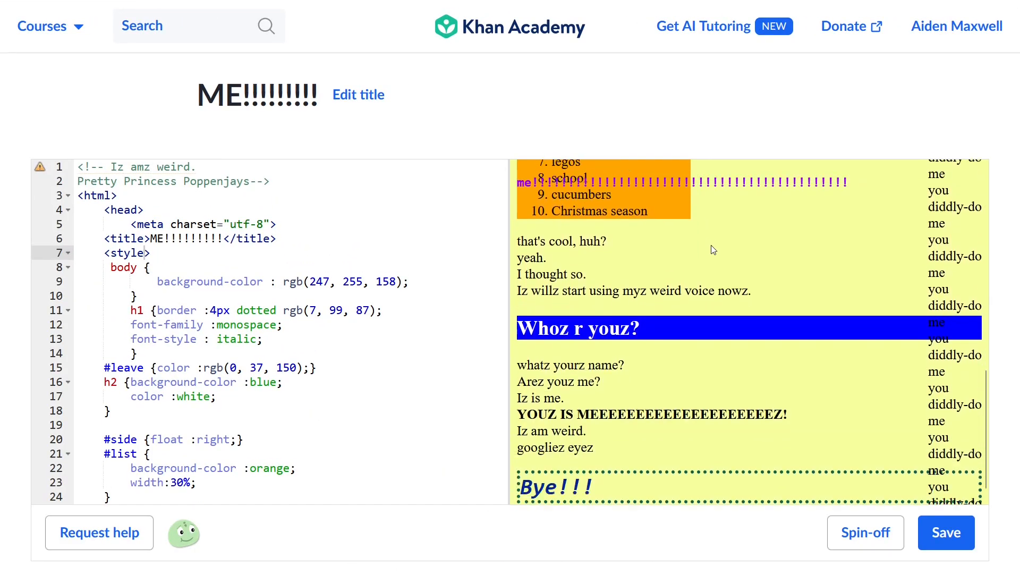
scroll("down", 3)
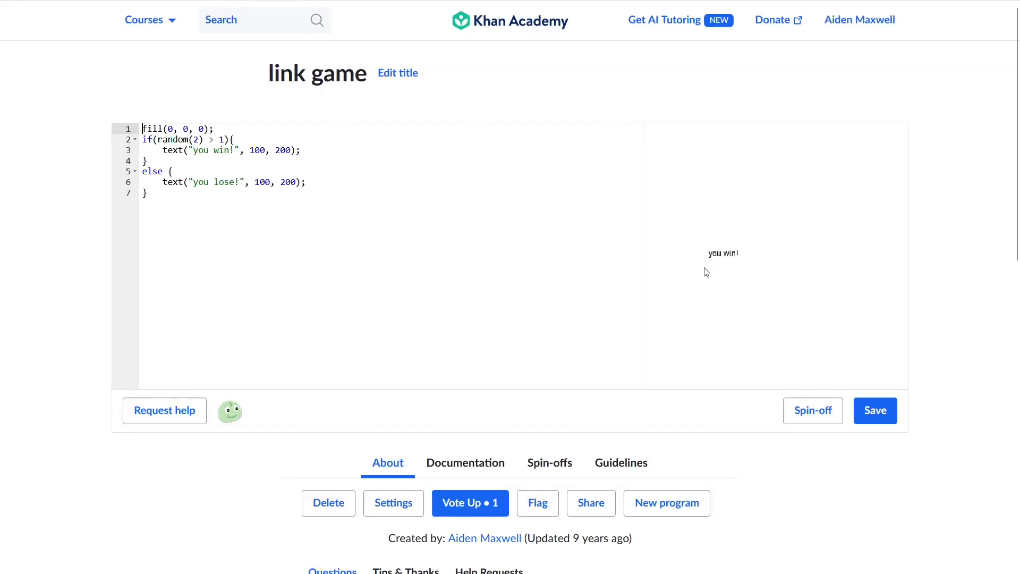
mouse_move(740, 307)
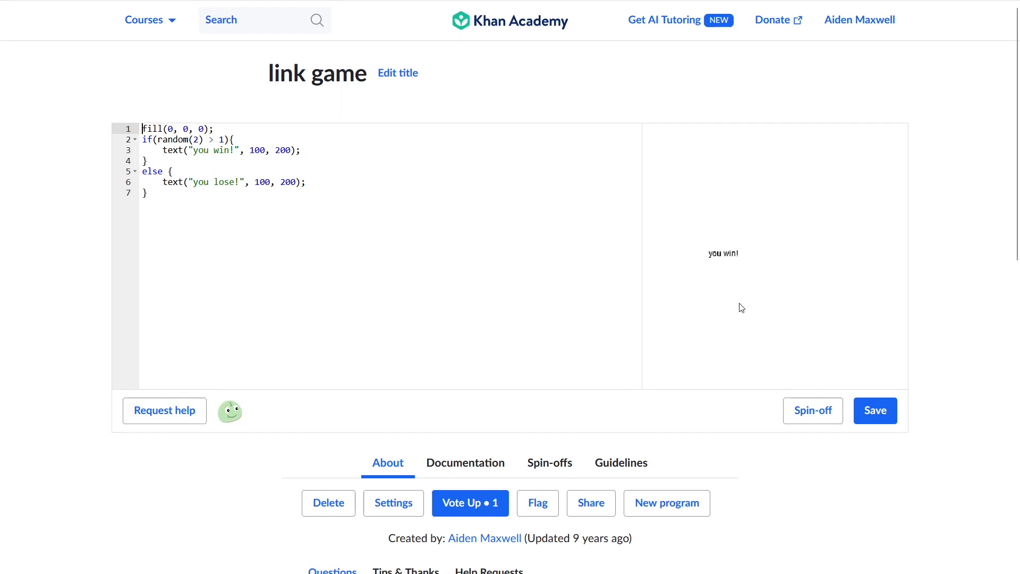
mouse_move(595, 283)
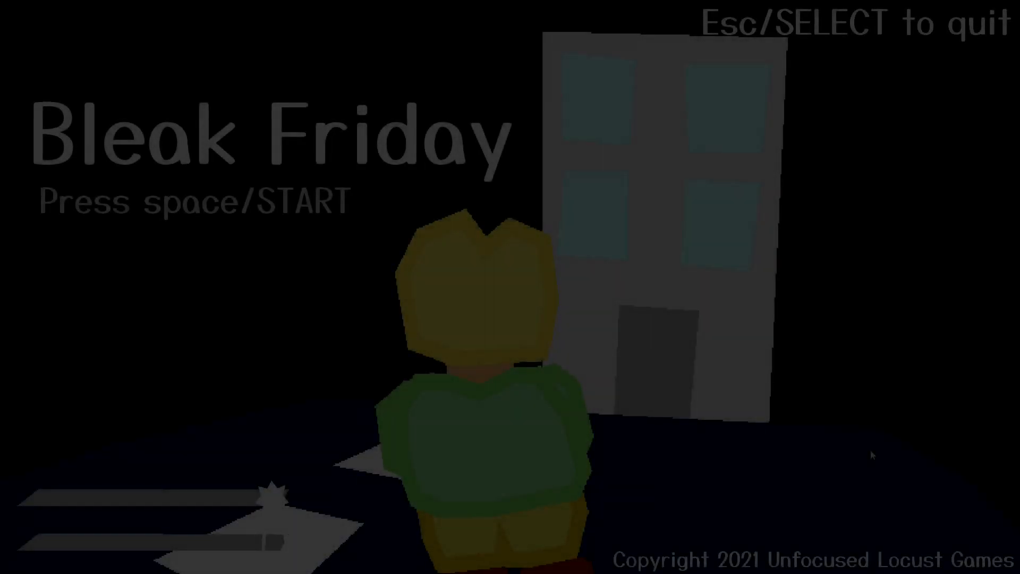
- Press space on the link game to show the Bleak Friday title screen
key("space")
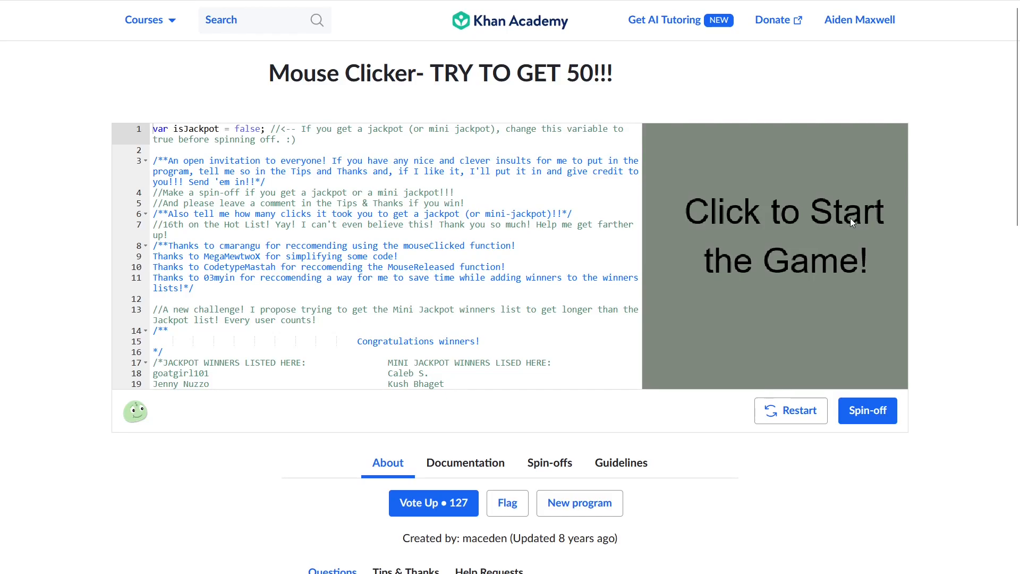
mouse_move(945, 235)
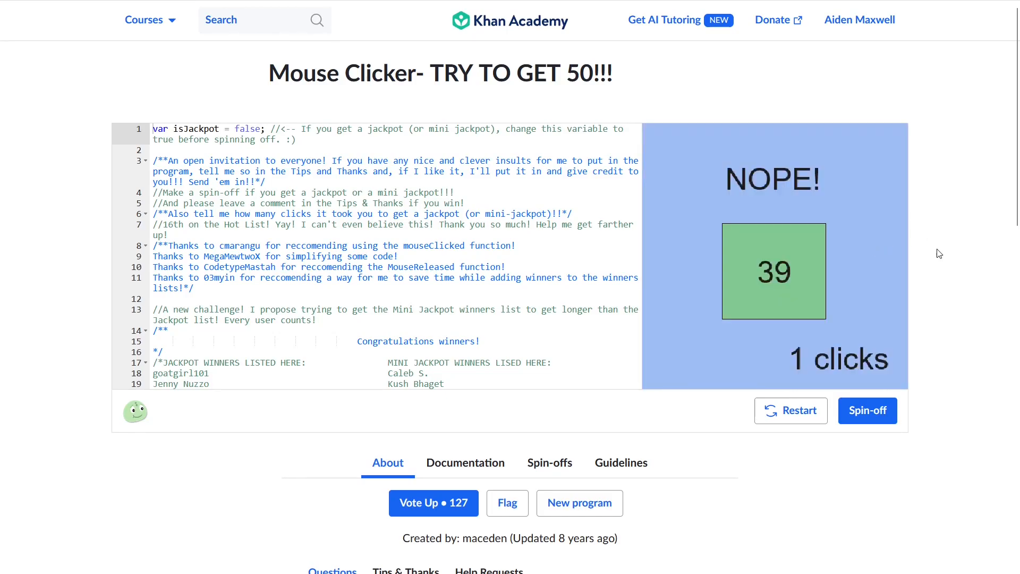
- Click the Mouse Clicker canvas repeatedly, rolling new numbers while trying for 50
left_click(774, 272)
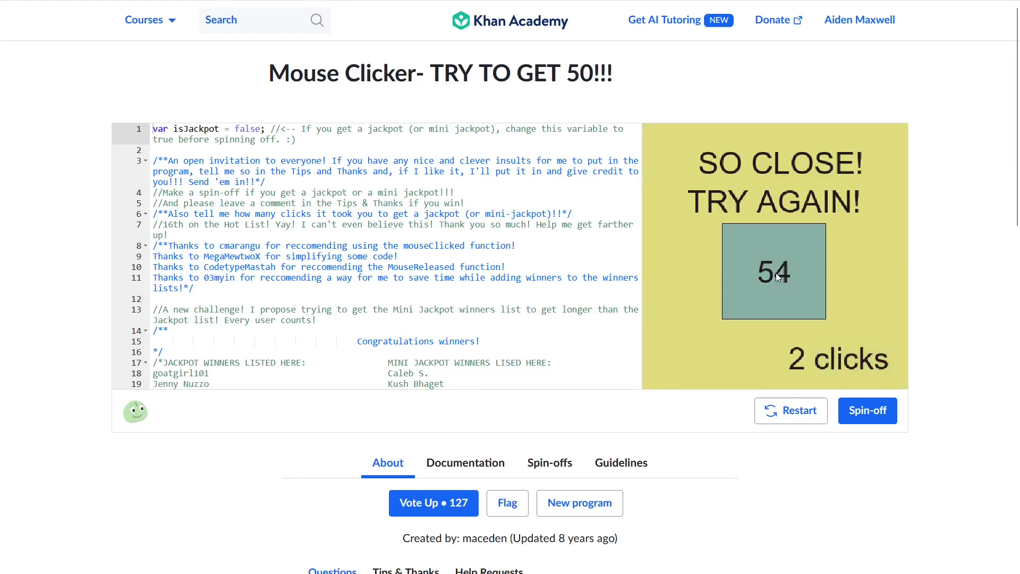
left_click(774, 270)
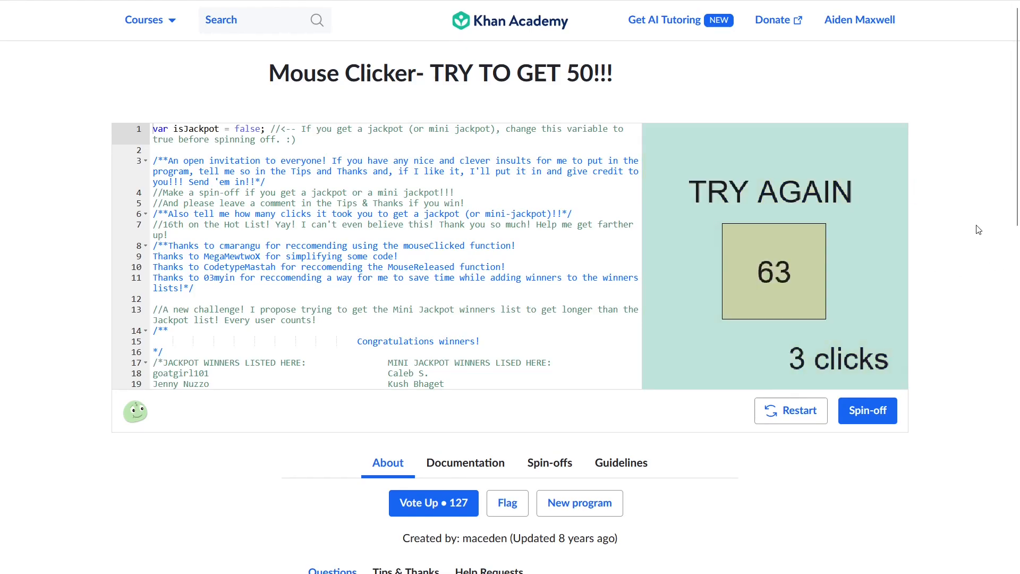
left_click(773, 270)
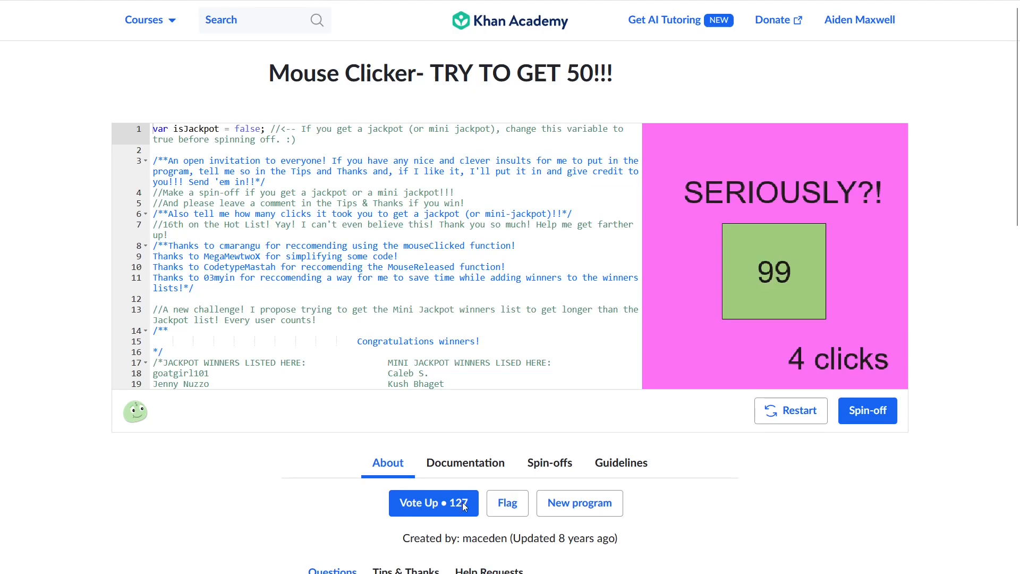
left_click(774, 272)
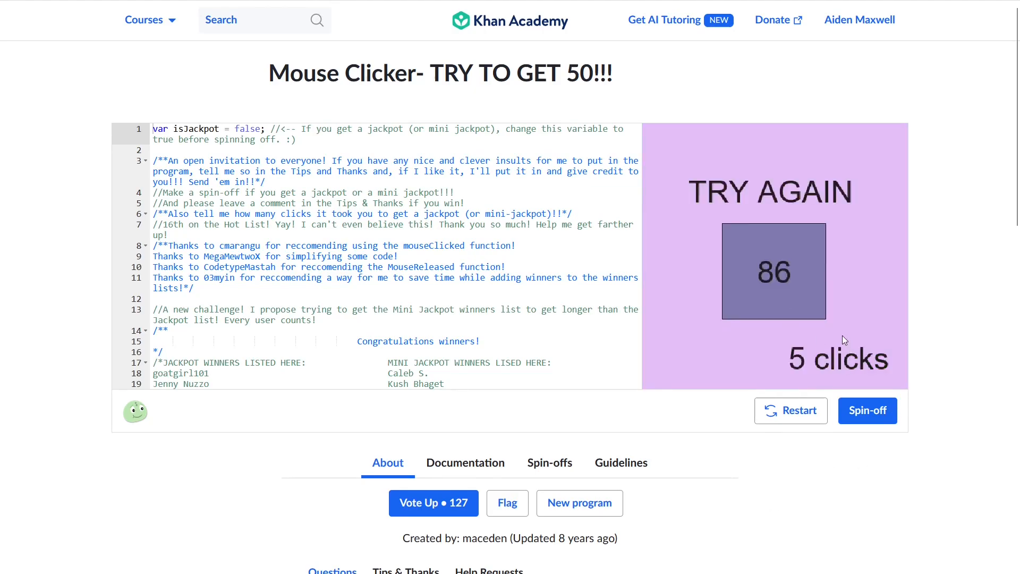
left_click(774, 271)
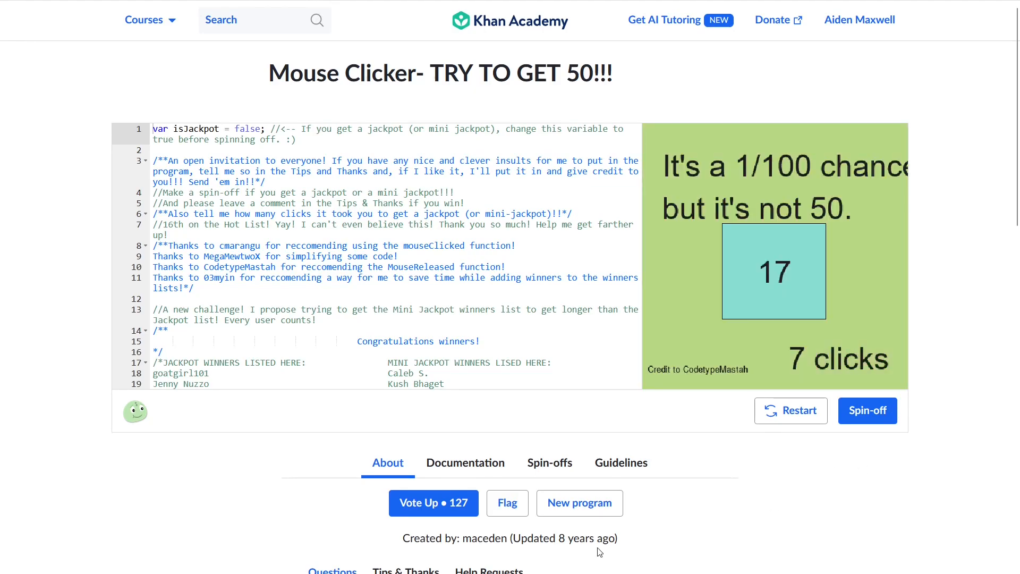
left_click(774, 270)
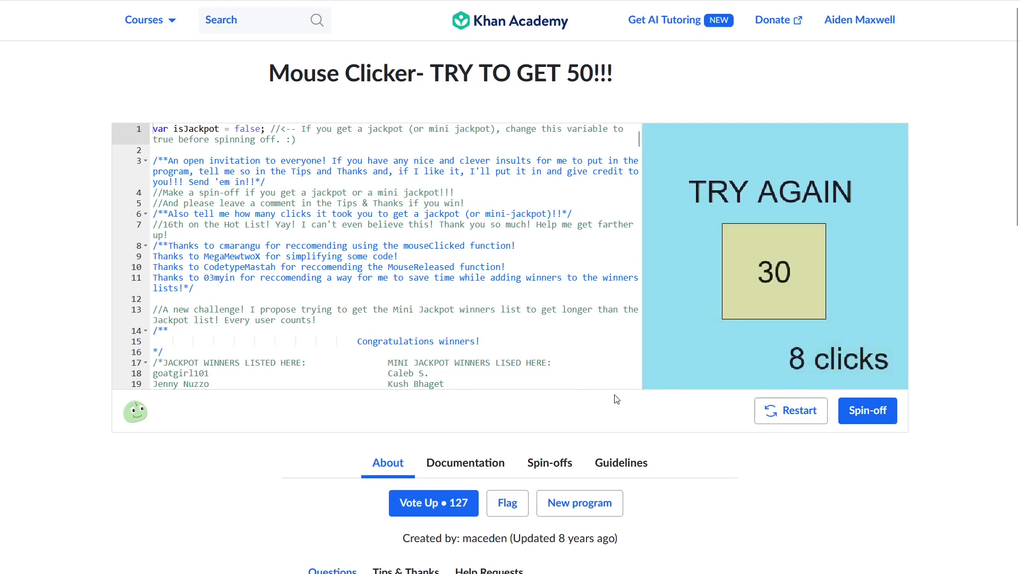
left_click(773, 272)
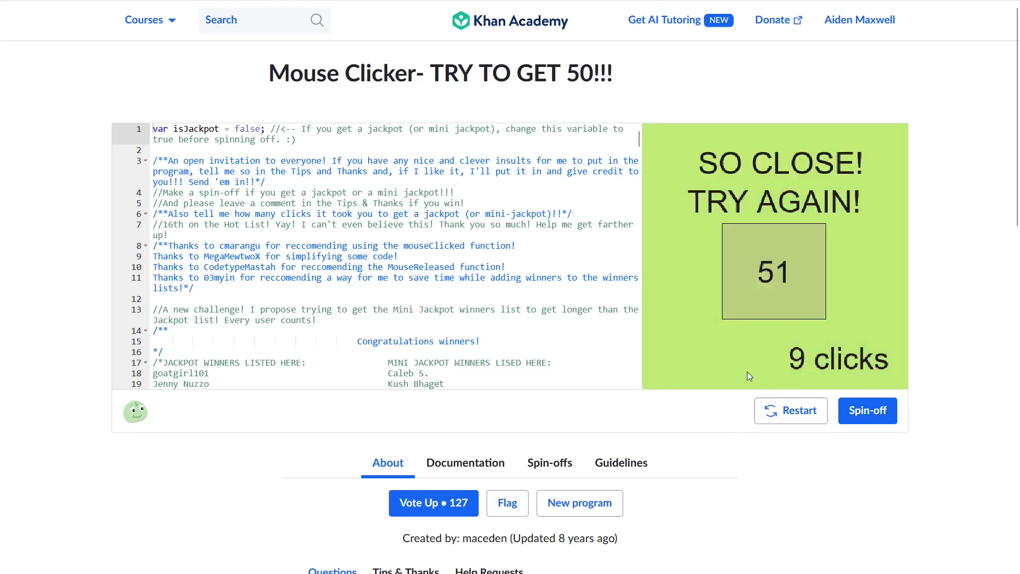
left_click(774, 271)
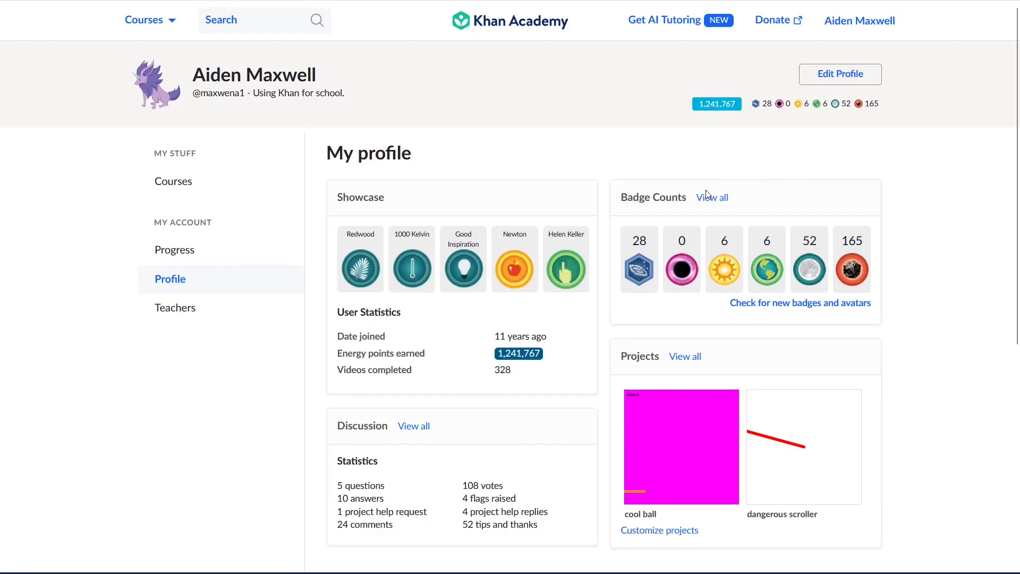
- View all badges from the profile and select the Sun Badges collection
left_click(711, 196)
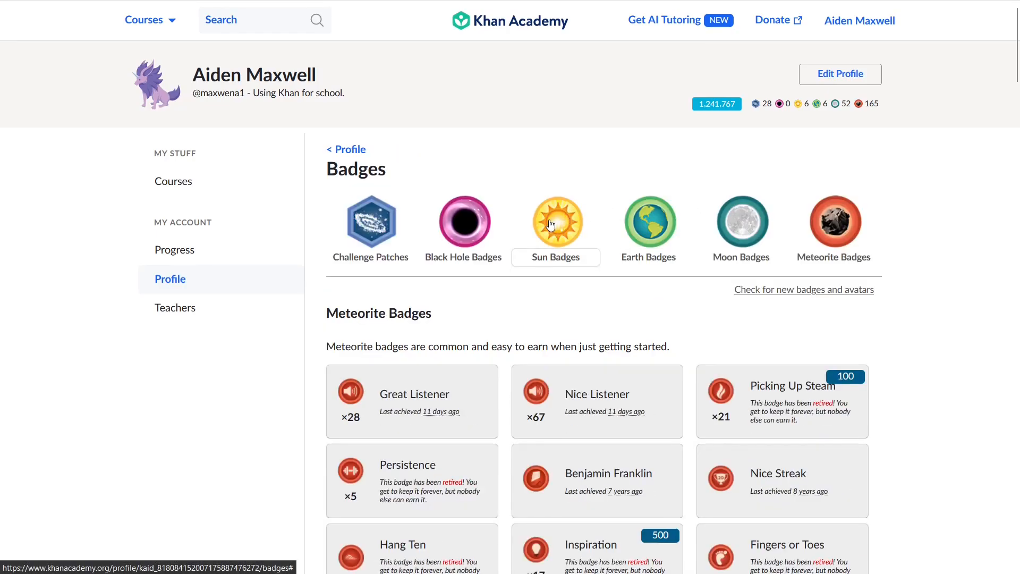
left_click(556, 222)
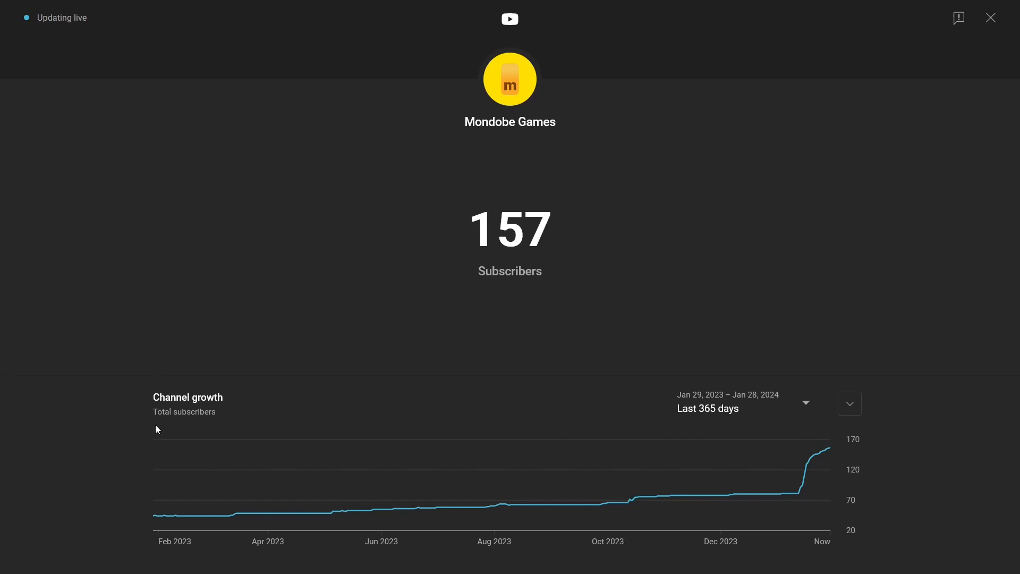
mouse_move(209, 515)
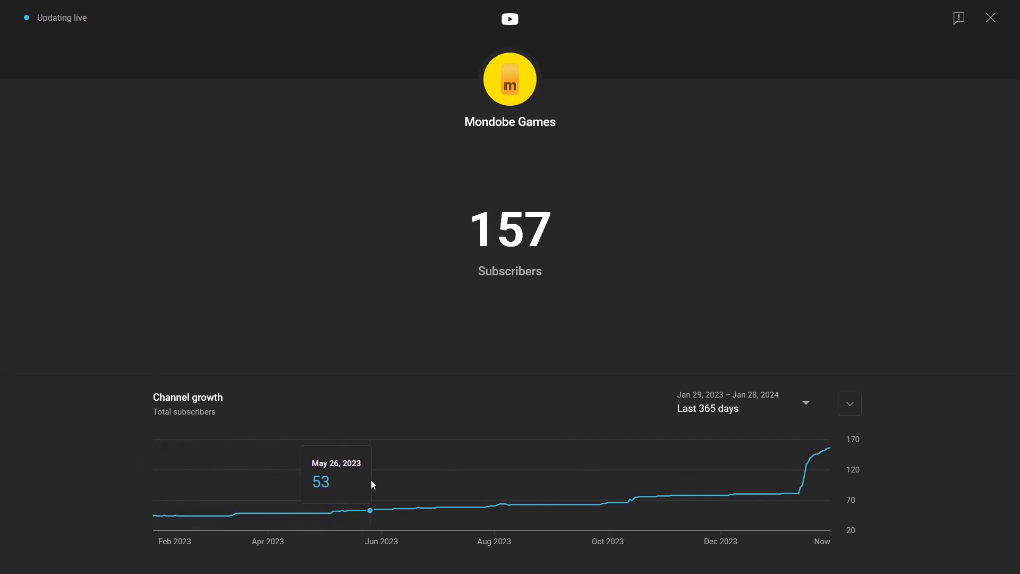
mouse_move(558, 475)
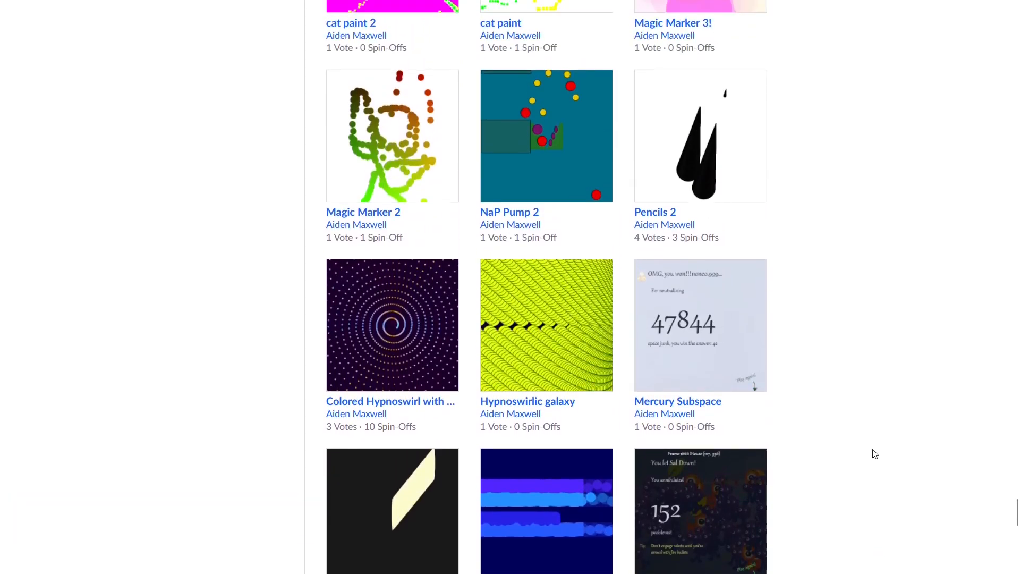
- Scroll the project gallery to the portal projects like sister water and portal of doom
scroll("down", 3)
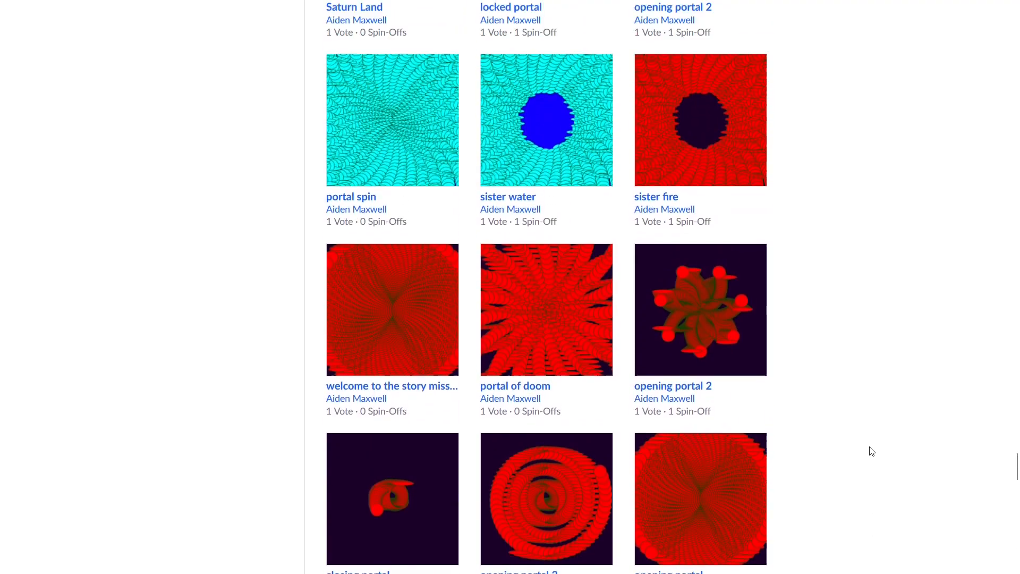